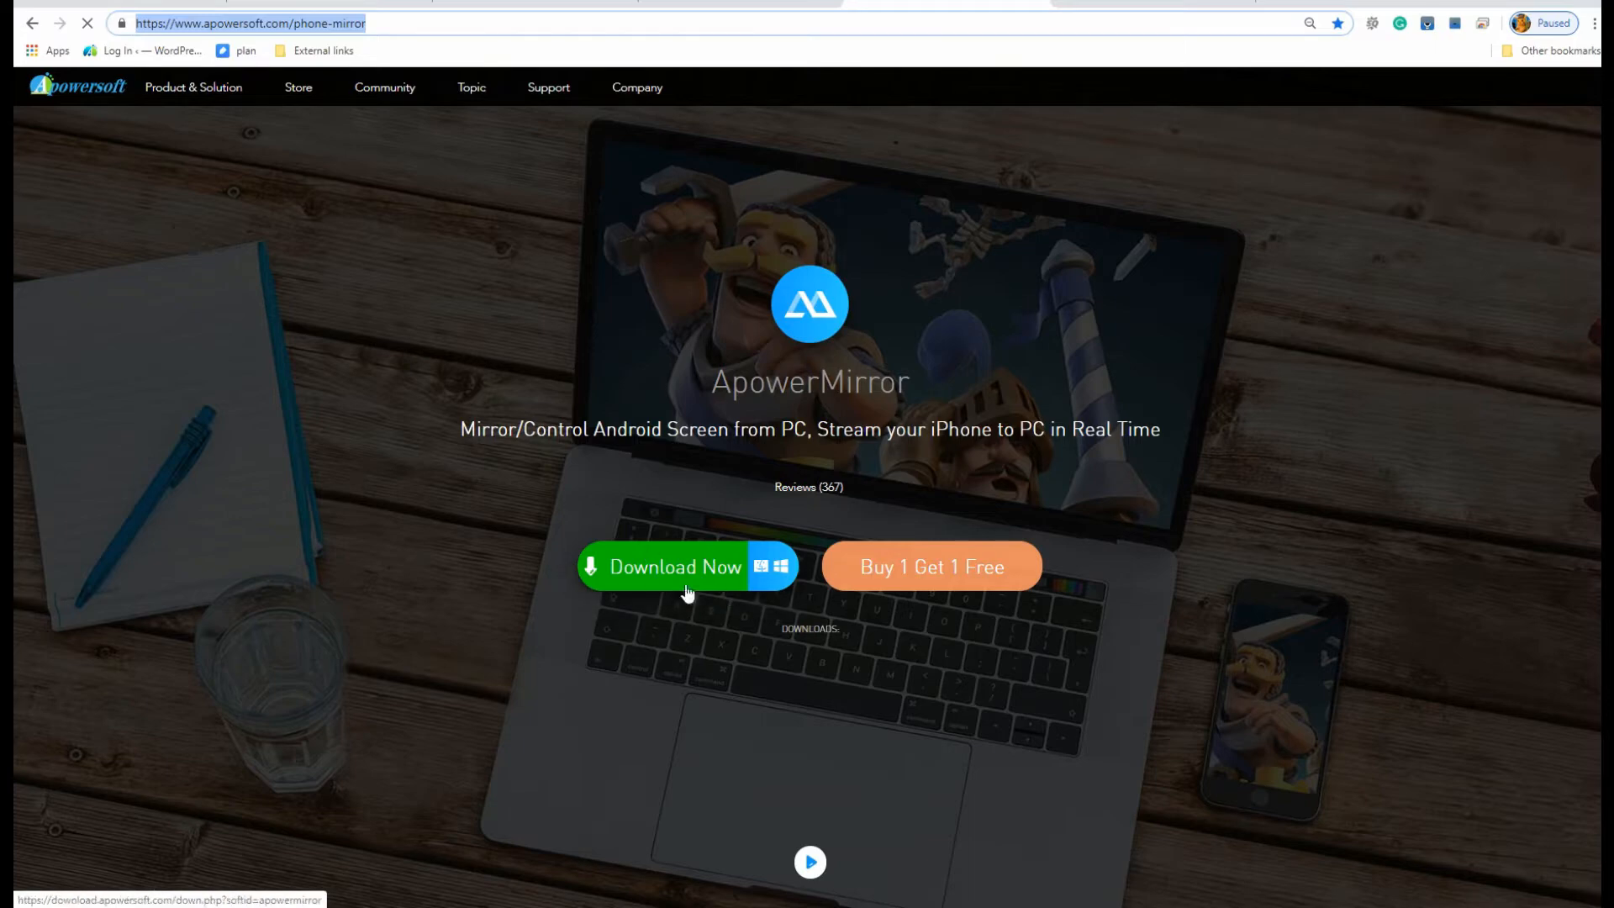
Start the ApowerMirror PC download via Download Now on the product page.
{"action": "left_click", "coordinate": [684, 588]}
{"action": "type", "text": "apowermi"}
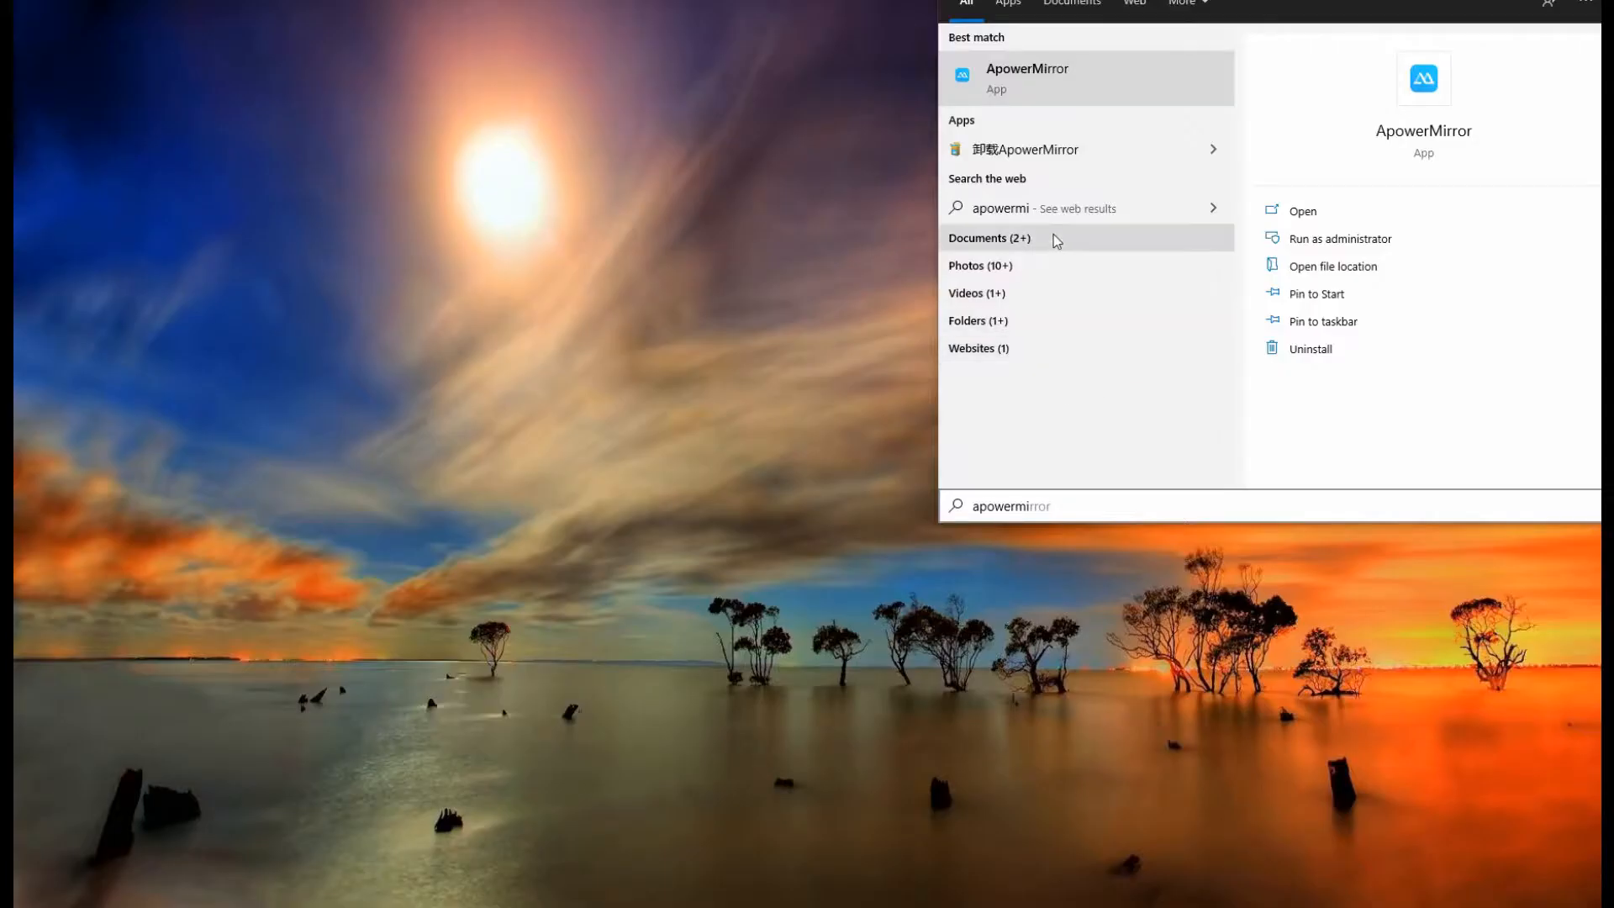
Launch ApowerMirror, view the QR code and PIN, then choose USB Connection for the phone.
{"action": "left_click", "coordinate": [1025, 76]}
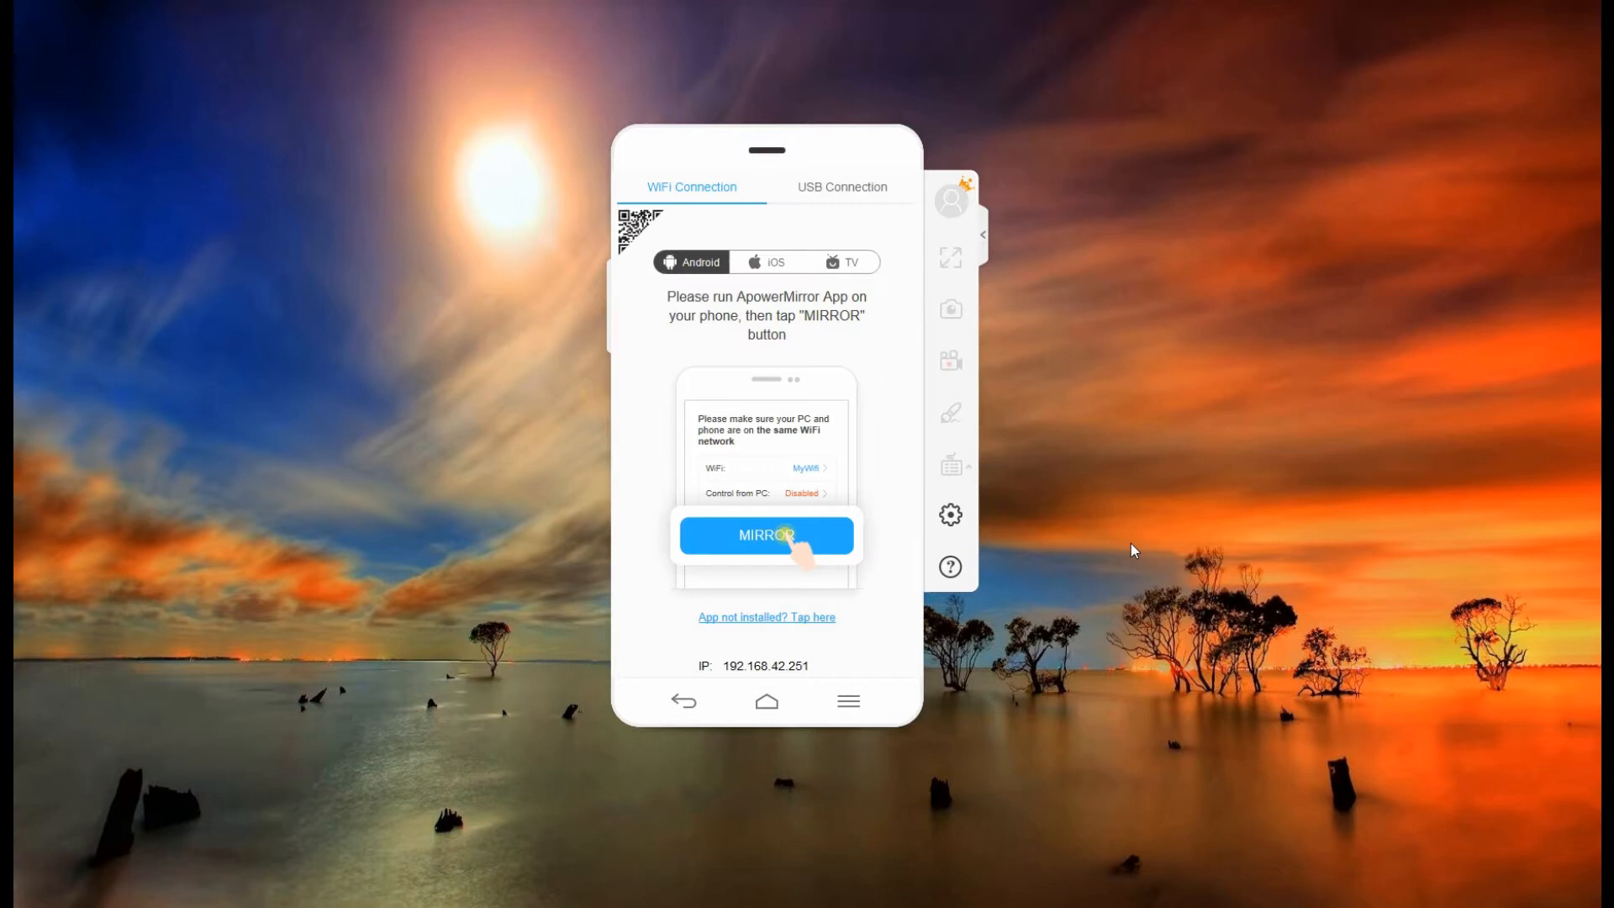
{"action": "mouse_move", "coordinate": [728, 190]}
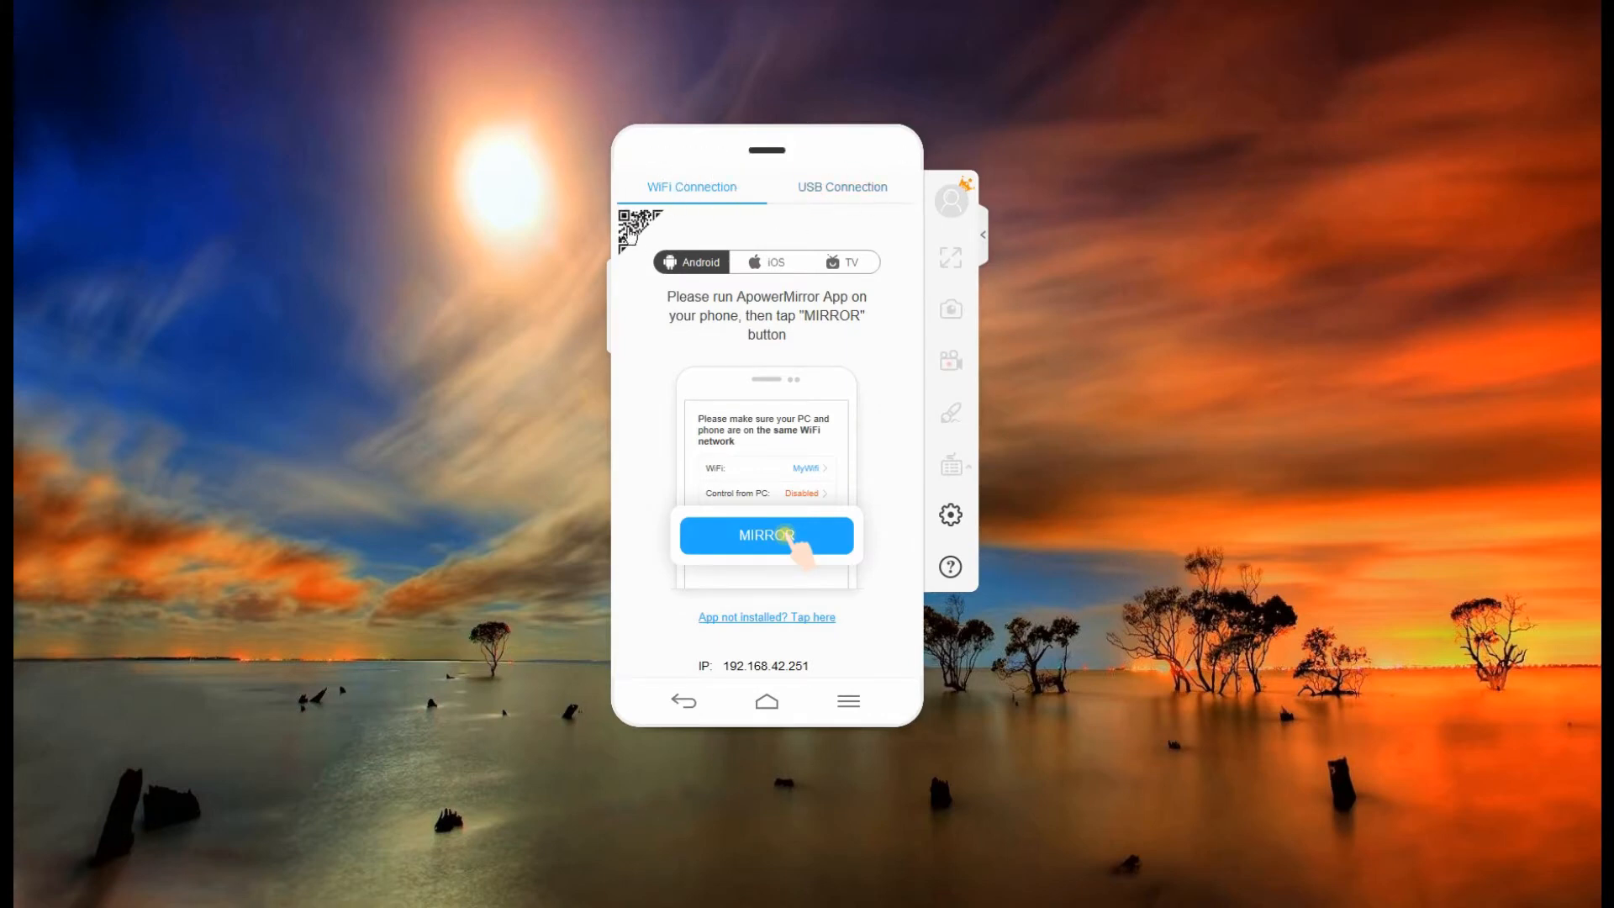
{"action": "left_click", "coordinate": [767, 536]}
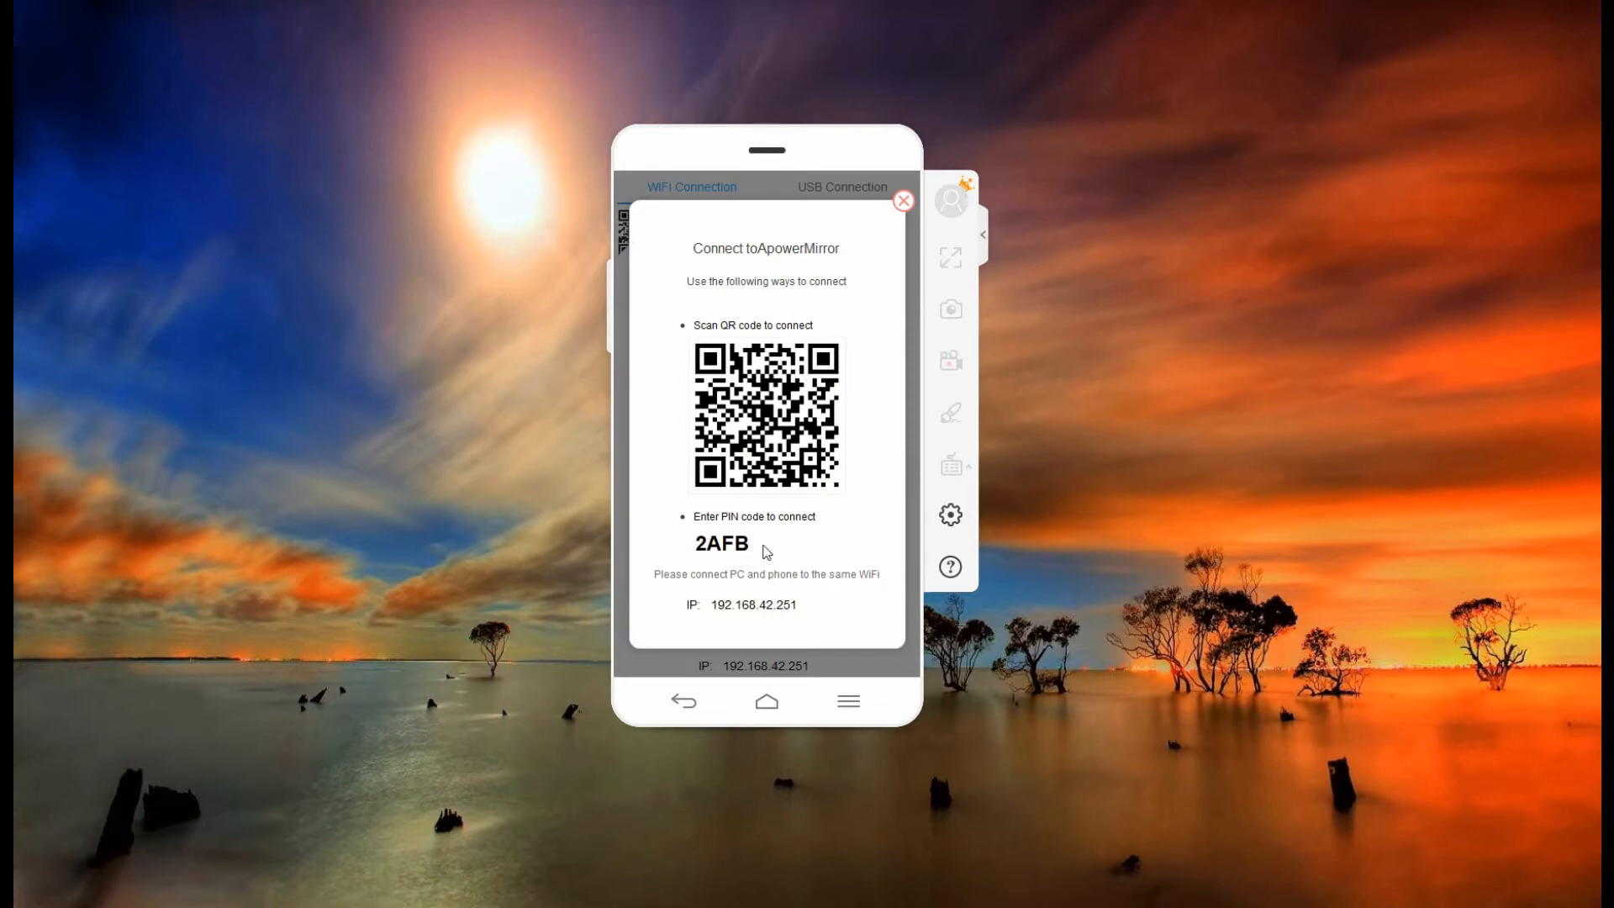
{"action": "mouse_move", "coordinate": [905, 198]}
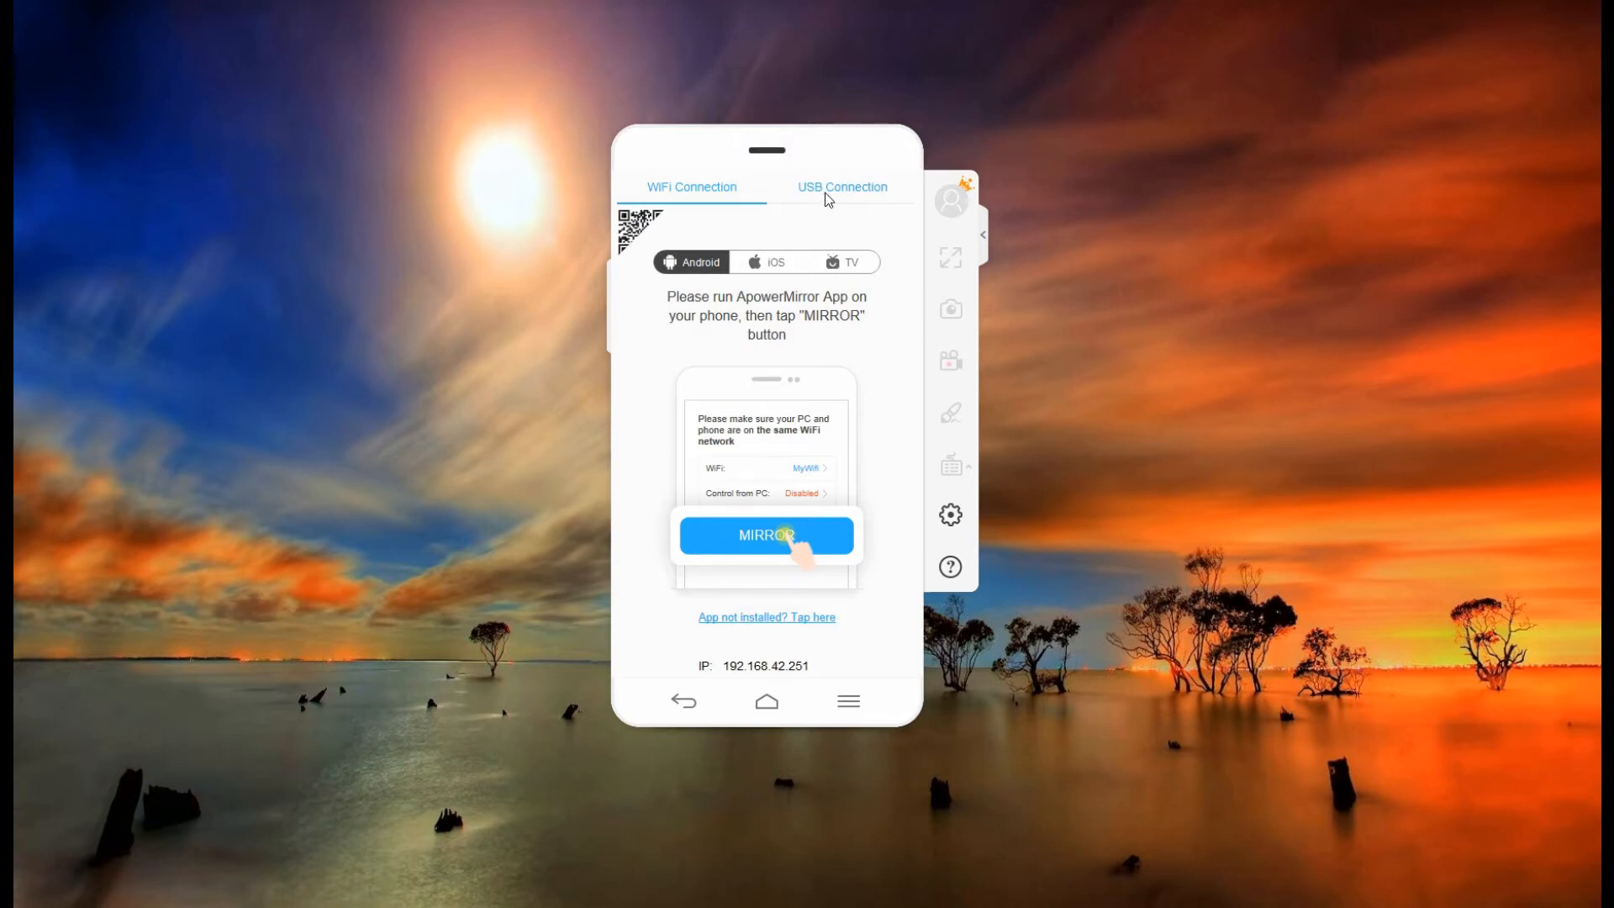
{"action": "left_click", "coordinate": [766, 536]}
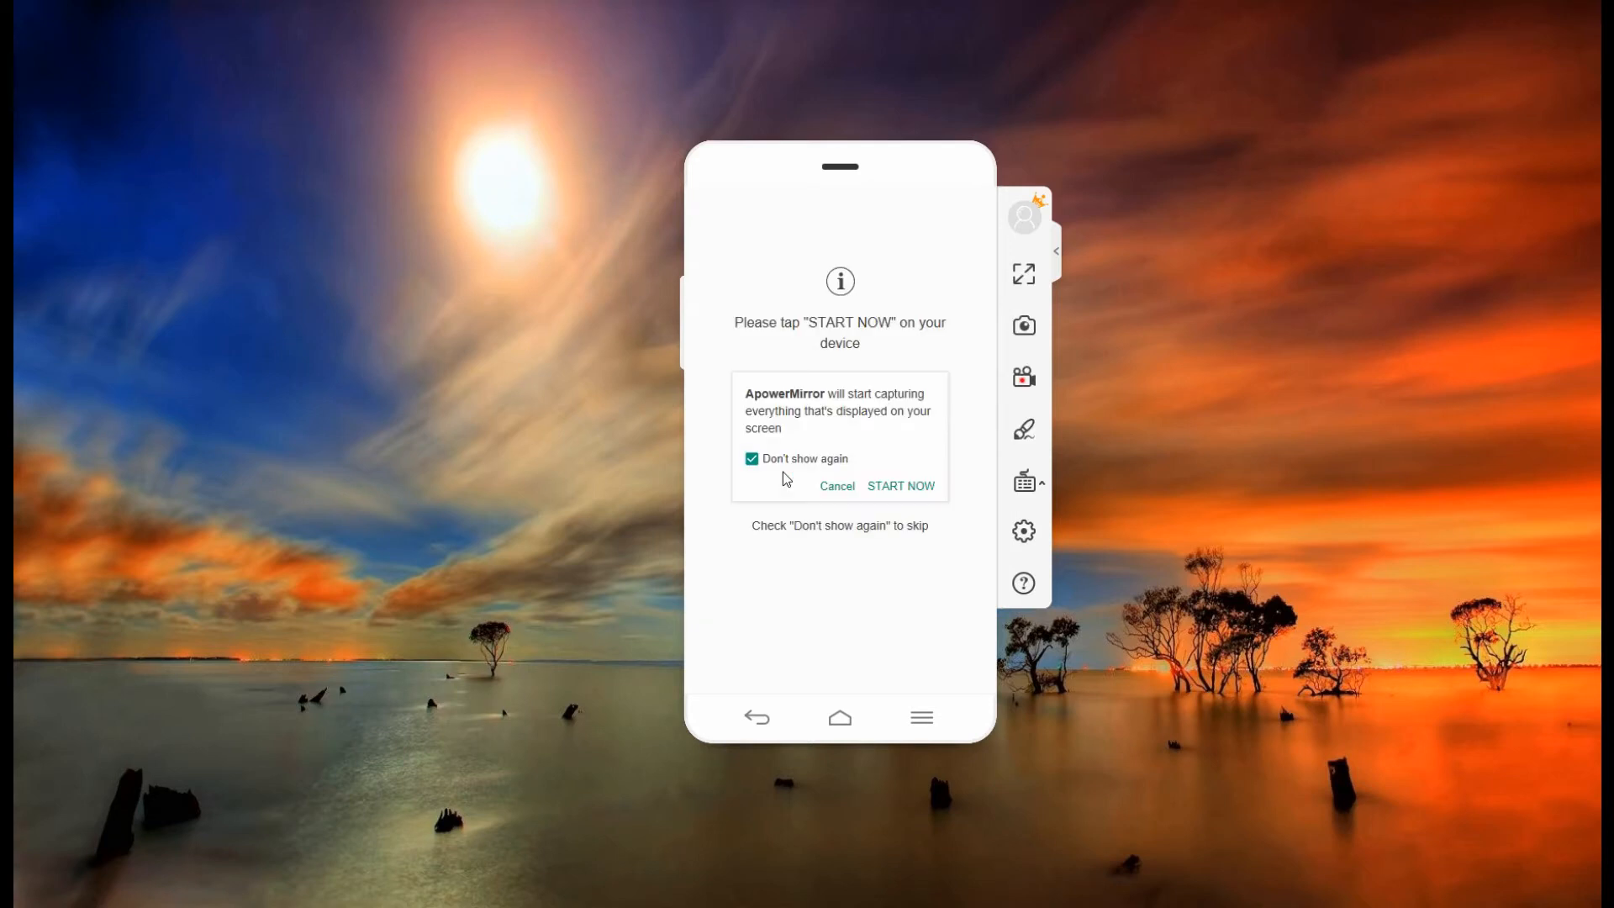
Allow screen capture with START NOW, launch Fishdom on the mirrored phone, and head to memuplay in Chrome.
{"action": "left_click", "coordinate": [901, 486]}
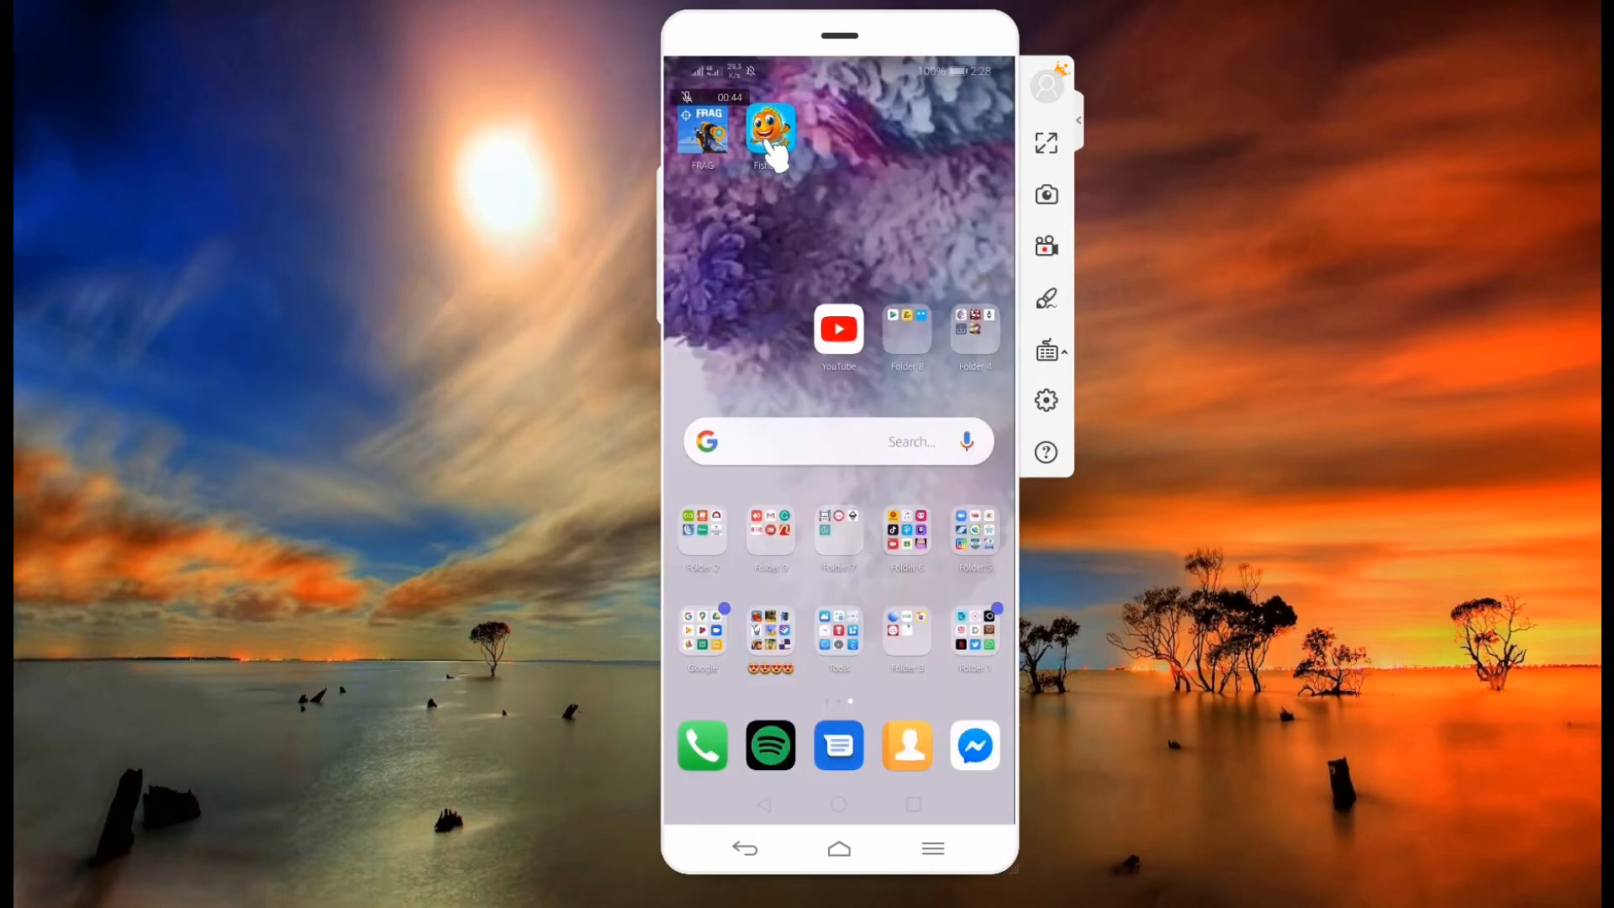
{"action": "left_click", "coordinate": [770, 133]}
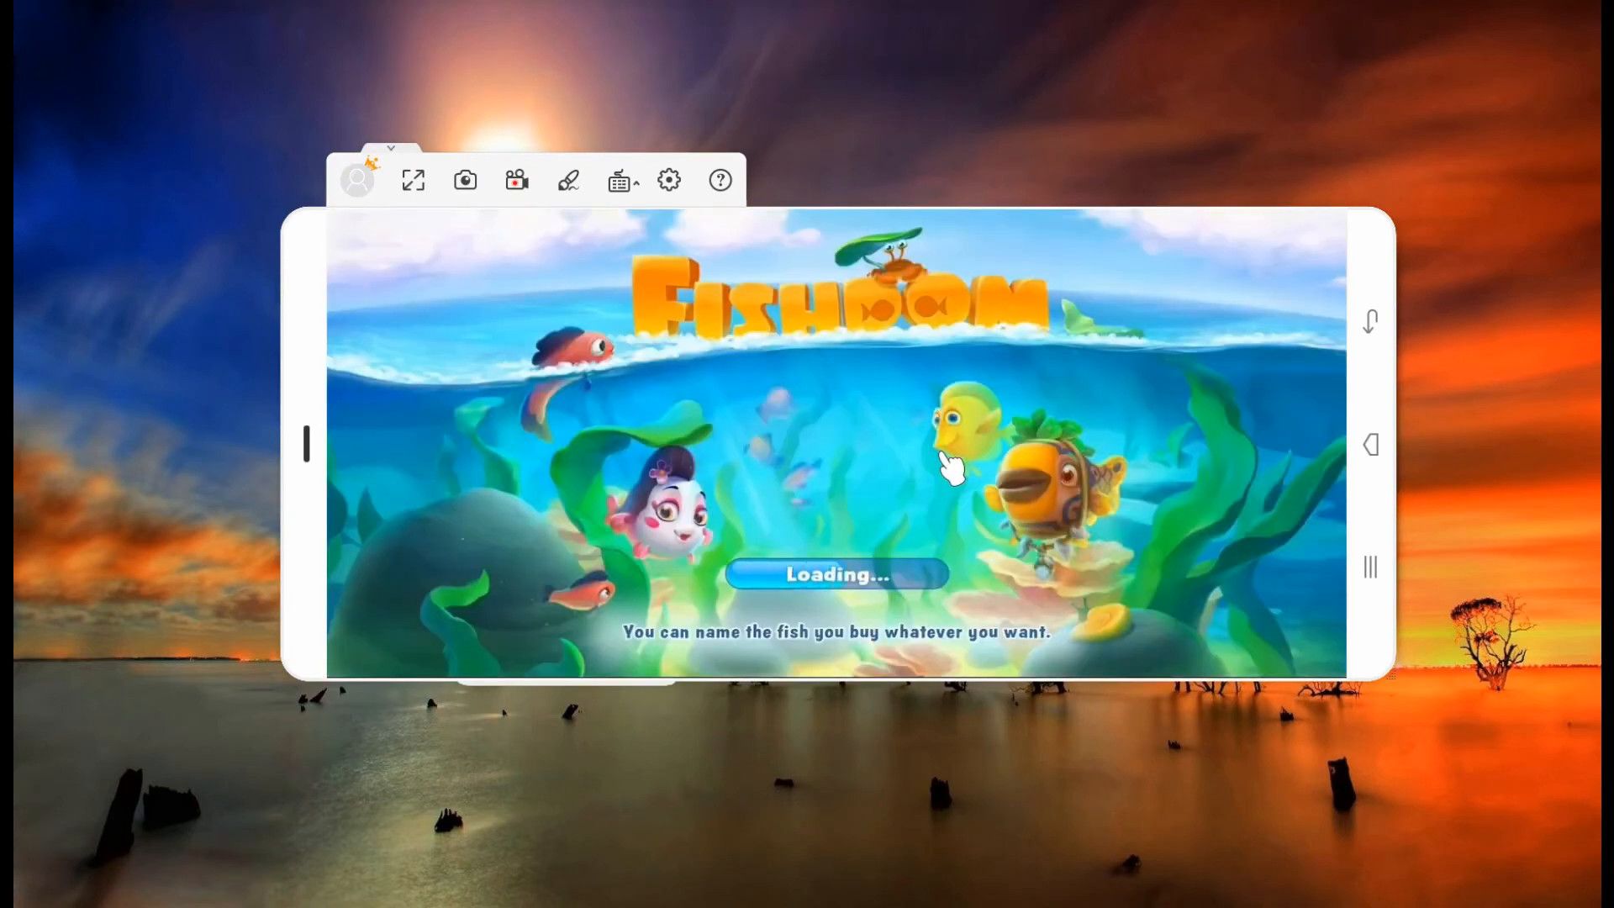
{"action": "mouse_move", "coordinate": [1004, 591]}
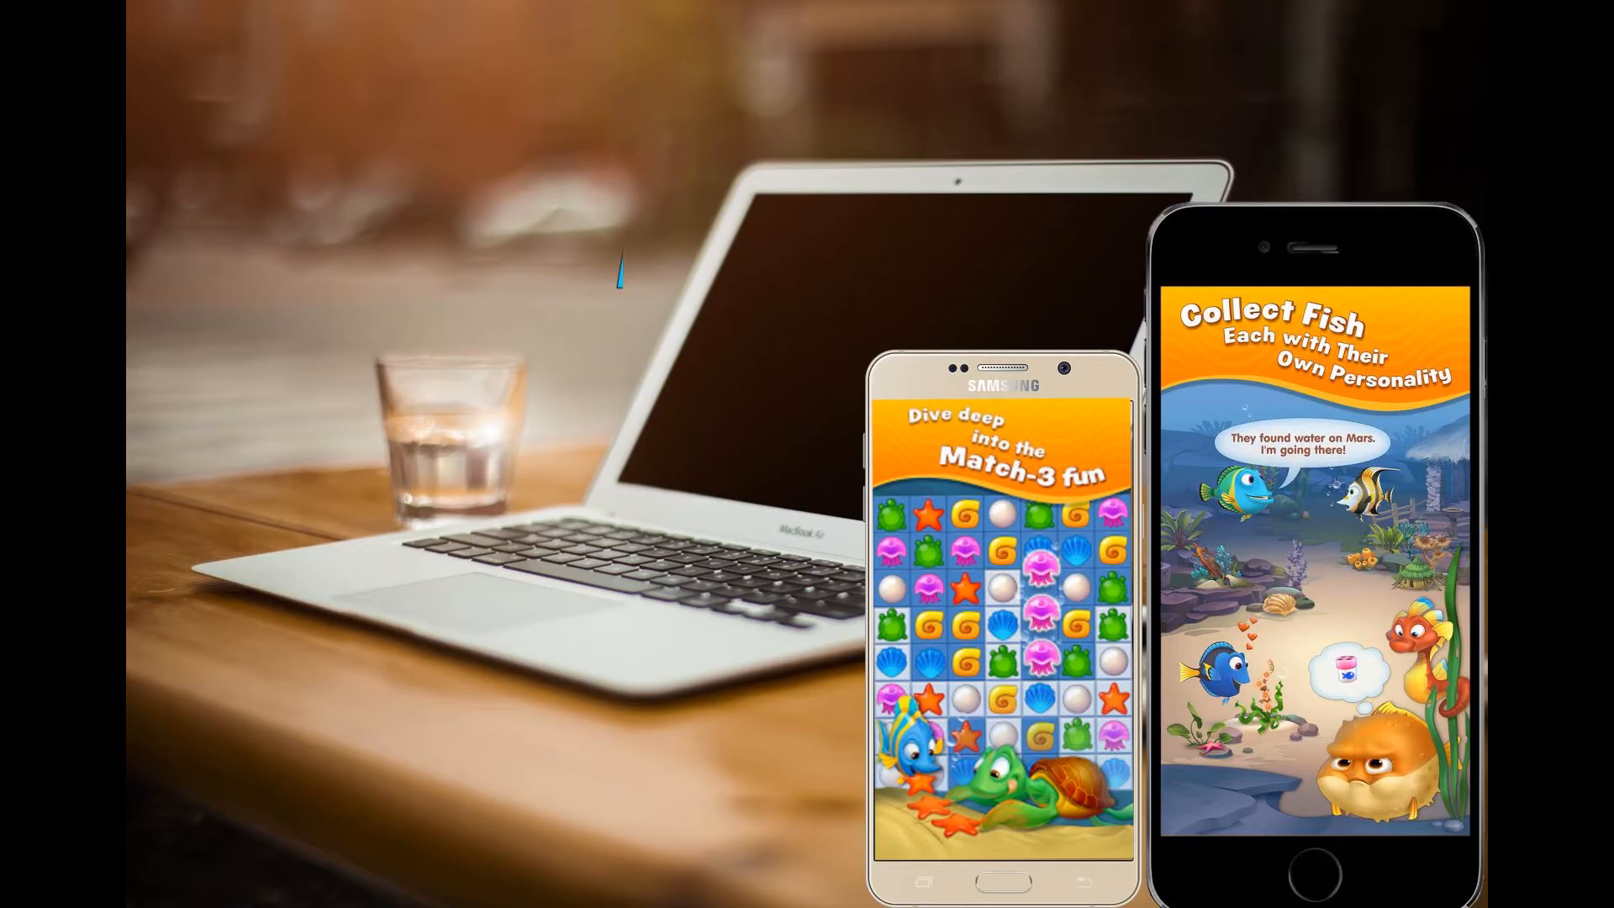
{"action": "type", "text": "ME"}
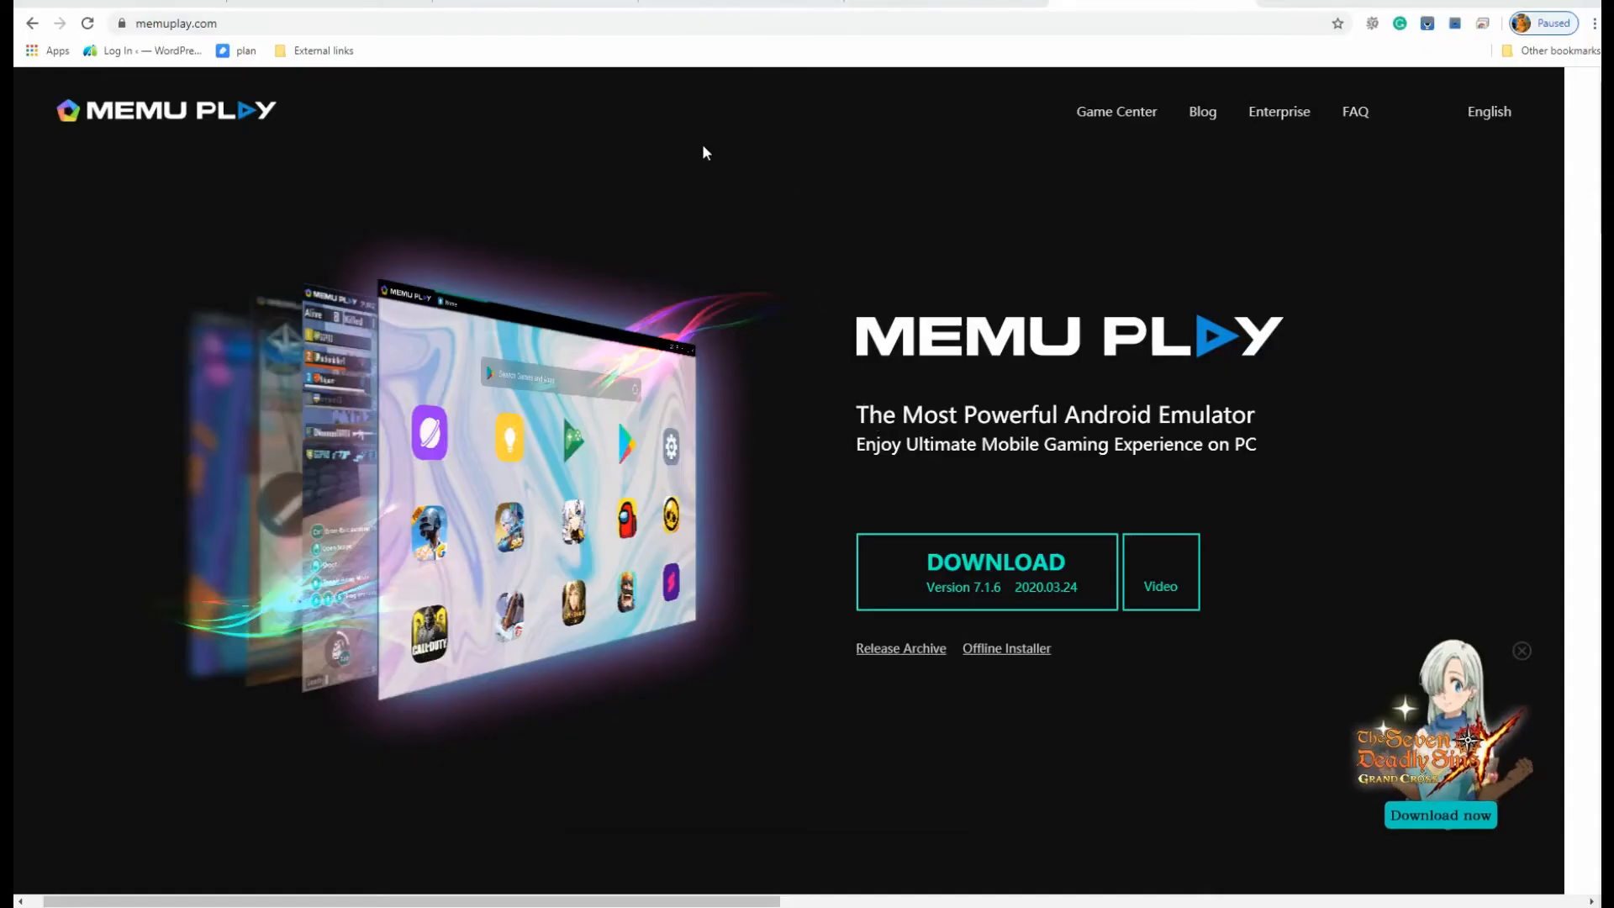
Scroll the memuplay.com homepage past Popular Games and reviews down to the FAQ.
{"action": "left_click", "coordinate": [171, 23]}
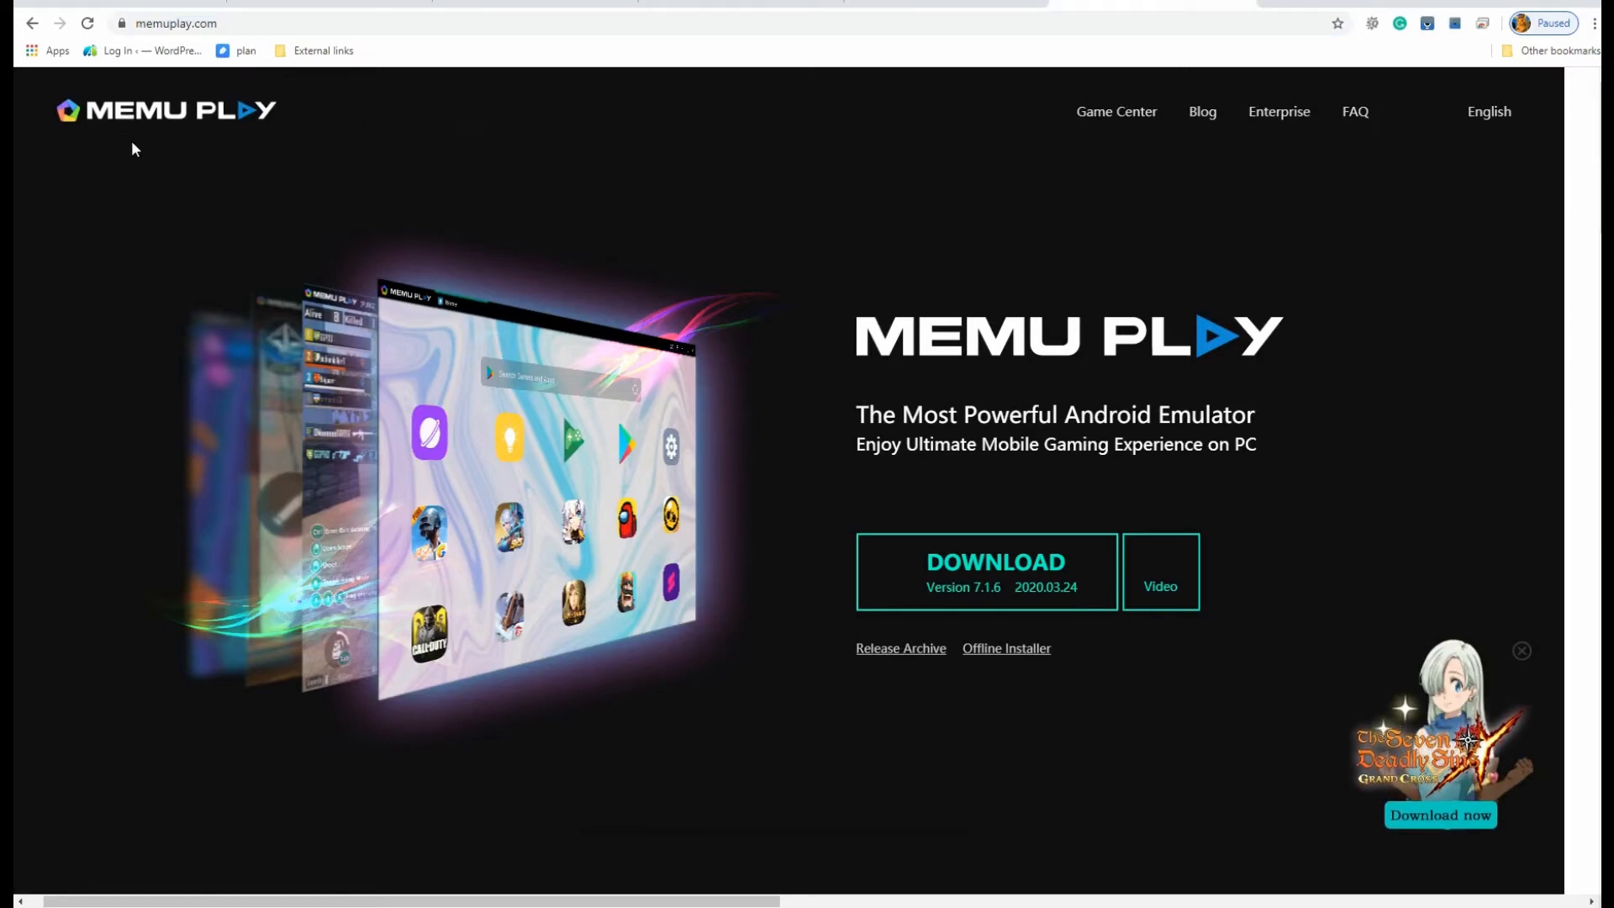
{"action": "scroll", "scroll_direction": "down", "scroll_amount": 3}
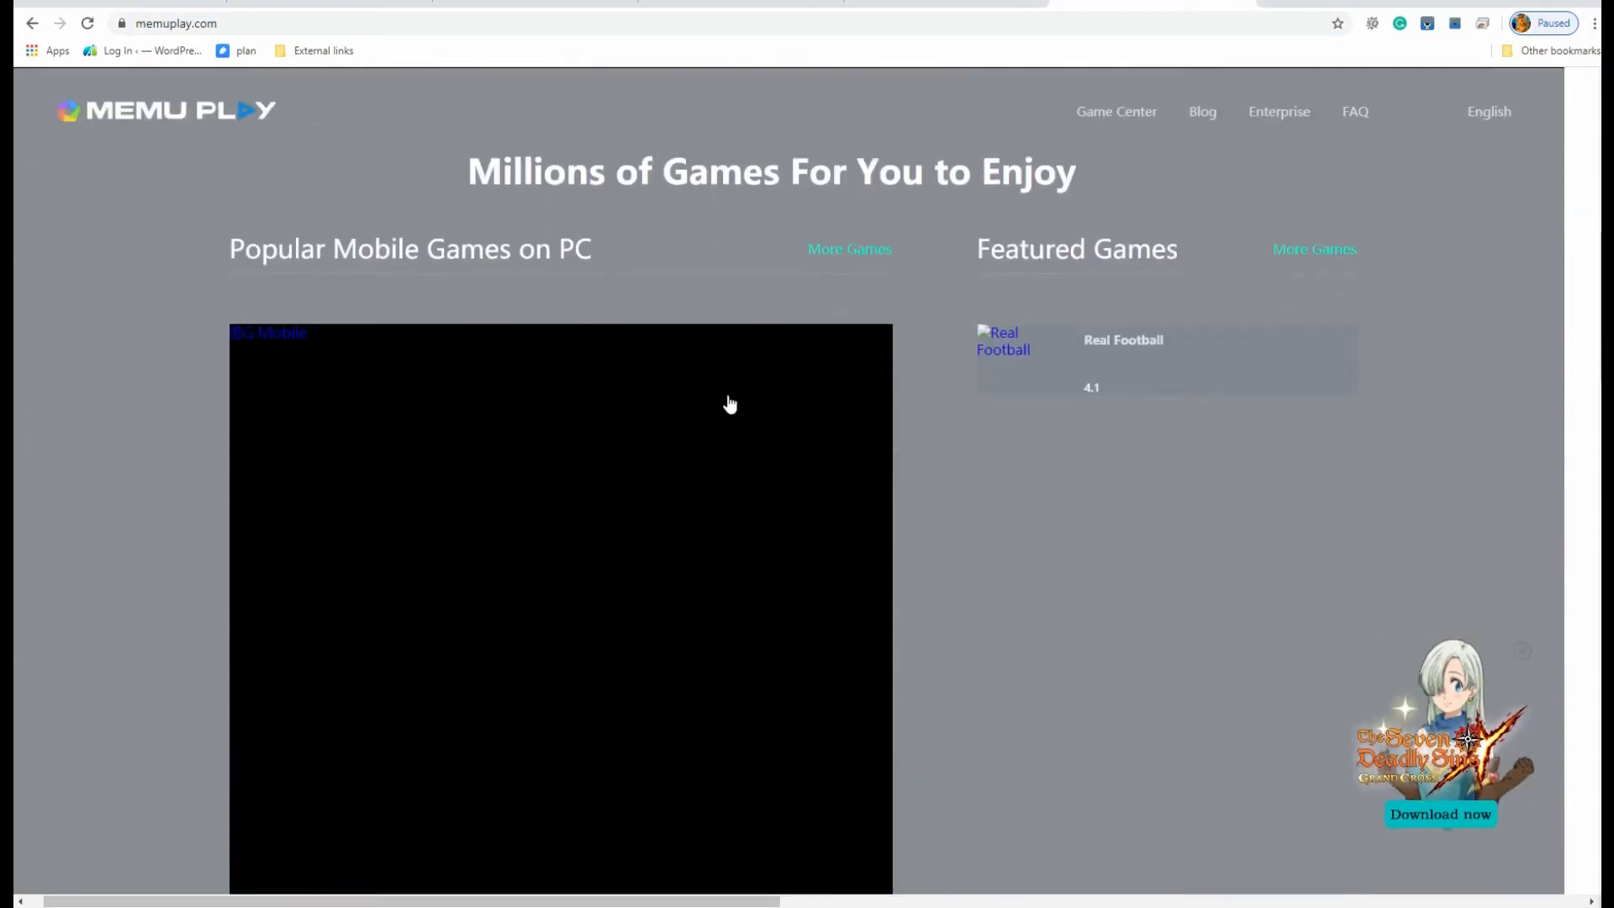
{"action": "scroll", "scroll_direction": "down", "scroll_amount": 3}
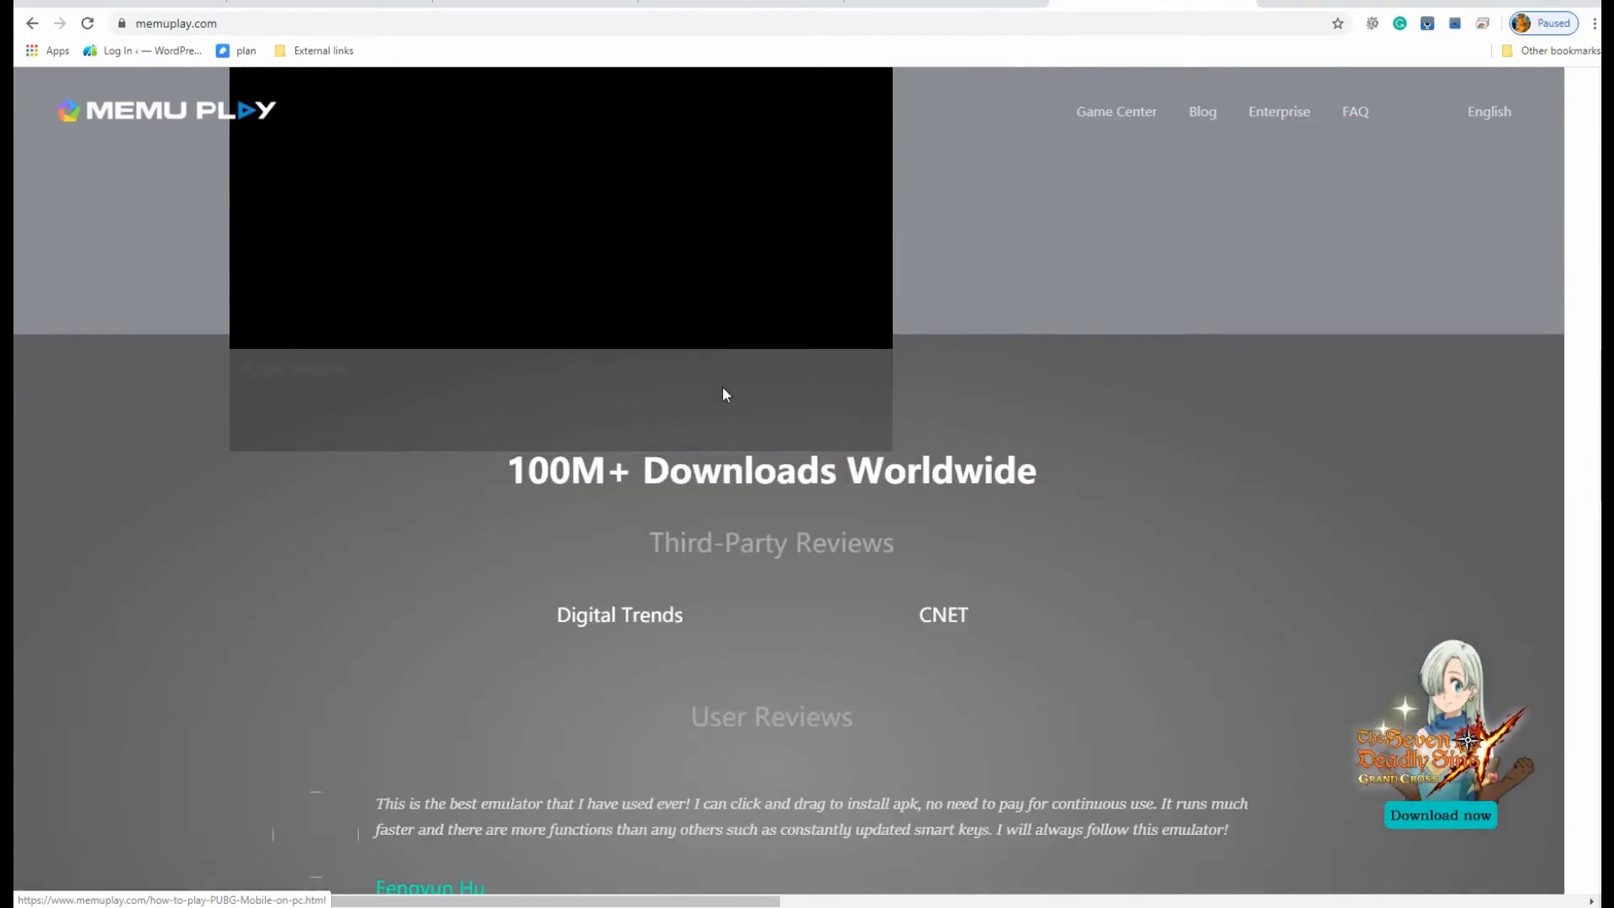
{"action": "scroll", "scroll_direction": "down", "scroll_amount": 3}
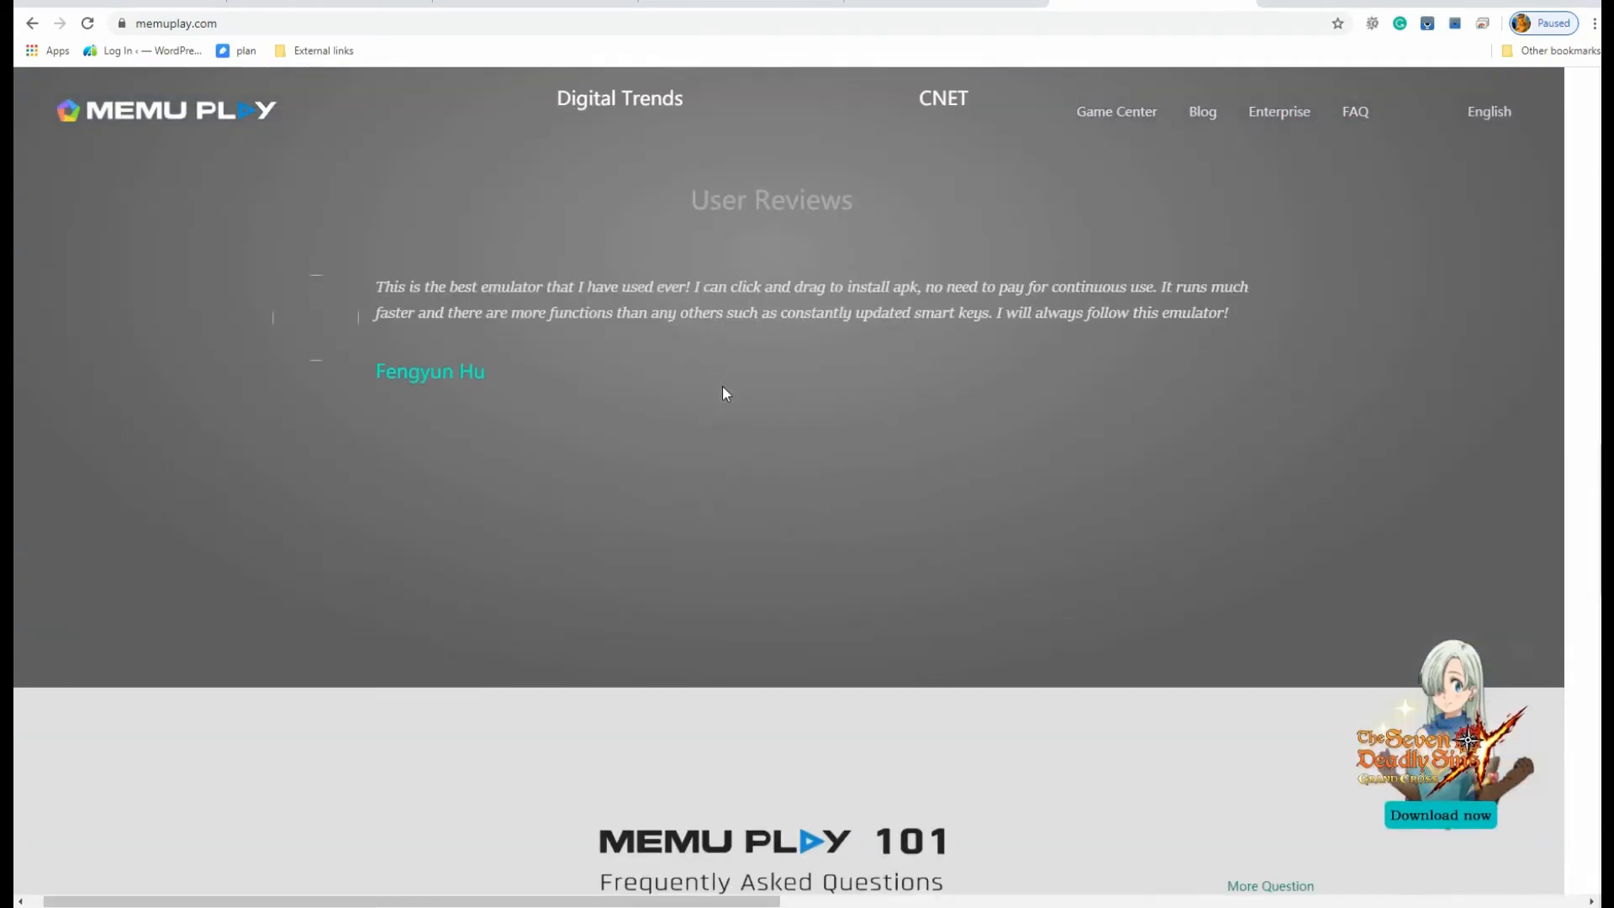
{"action": "scroll", "scroll_direction": "down", "scroll_amount": 3}
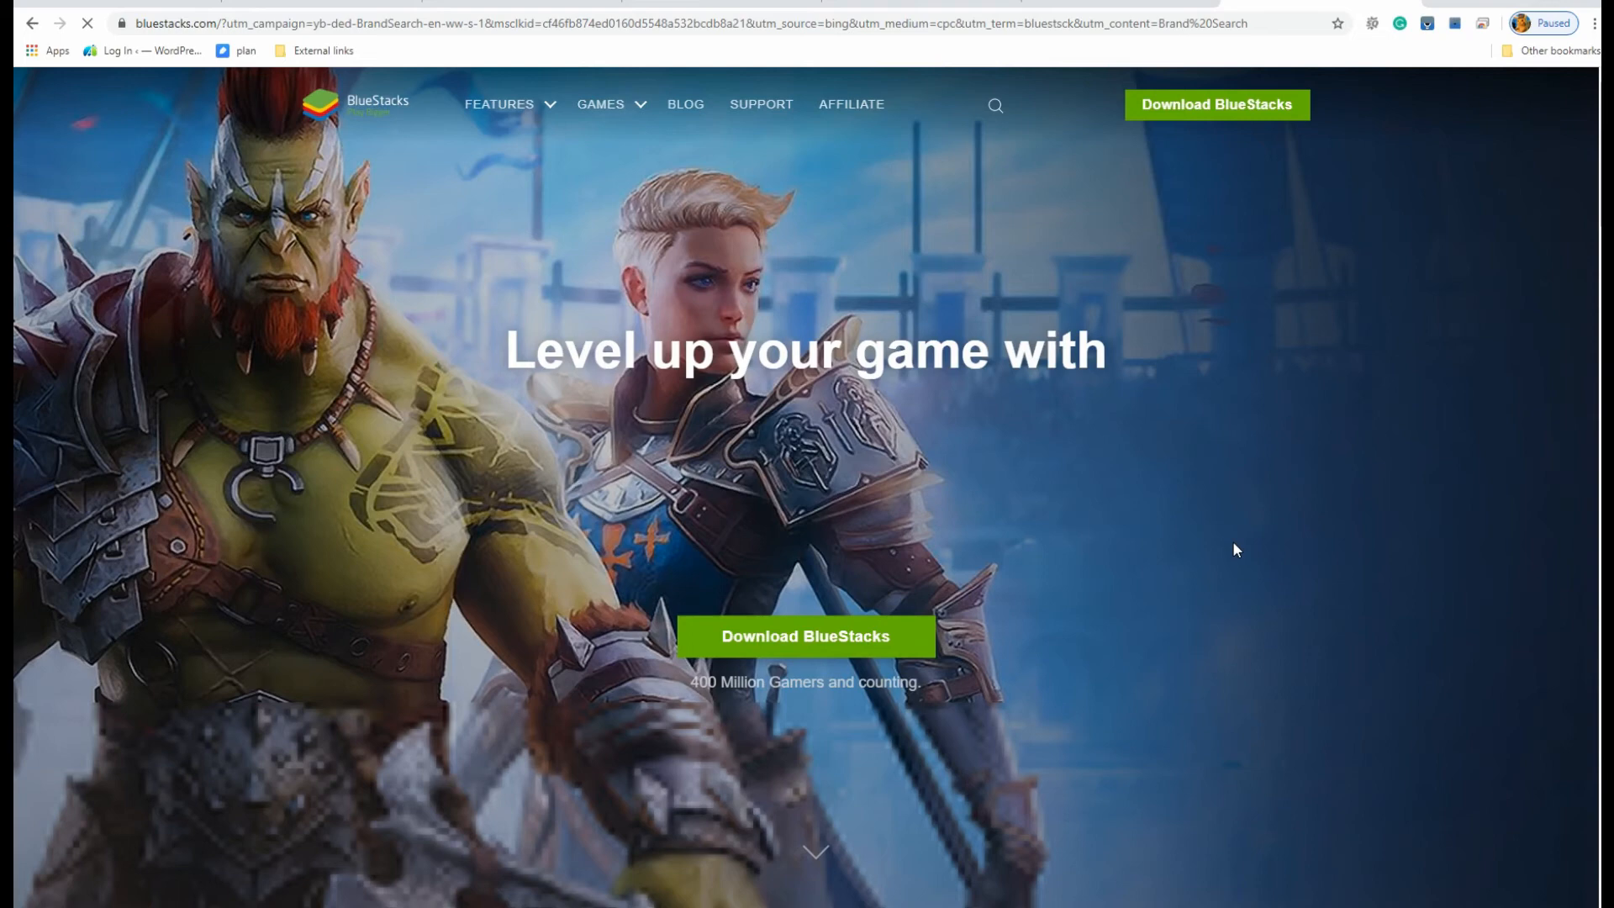
{"action": "mouse_move", "coordinate": [1150, 510]}
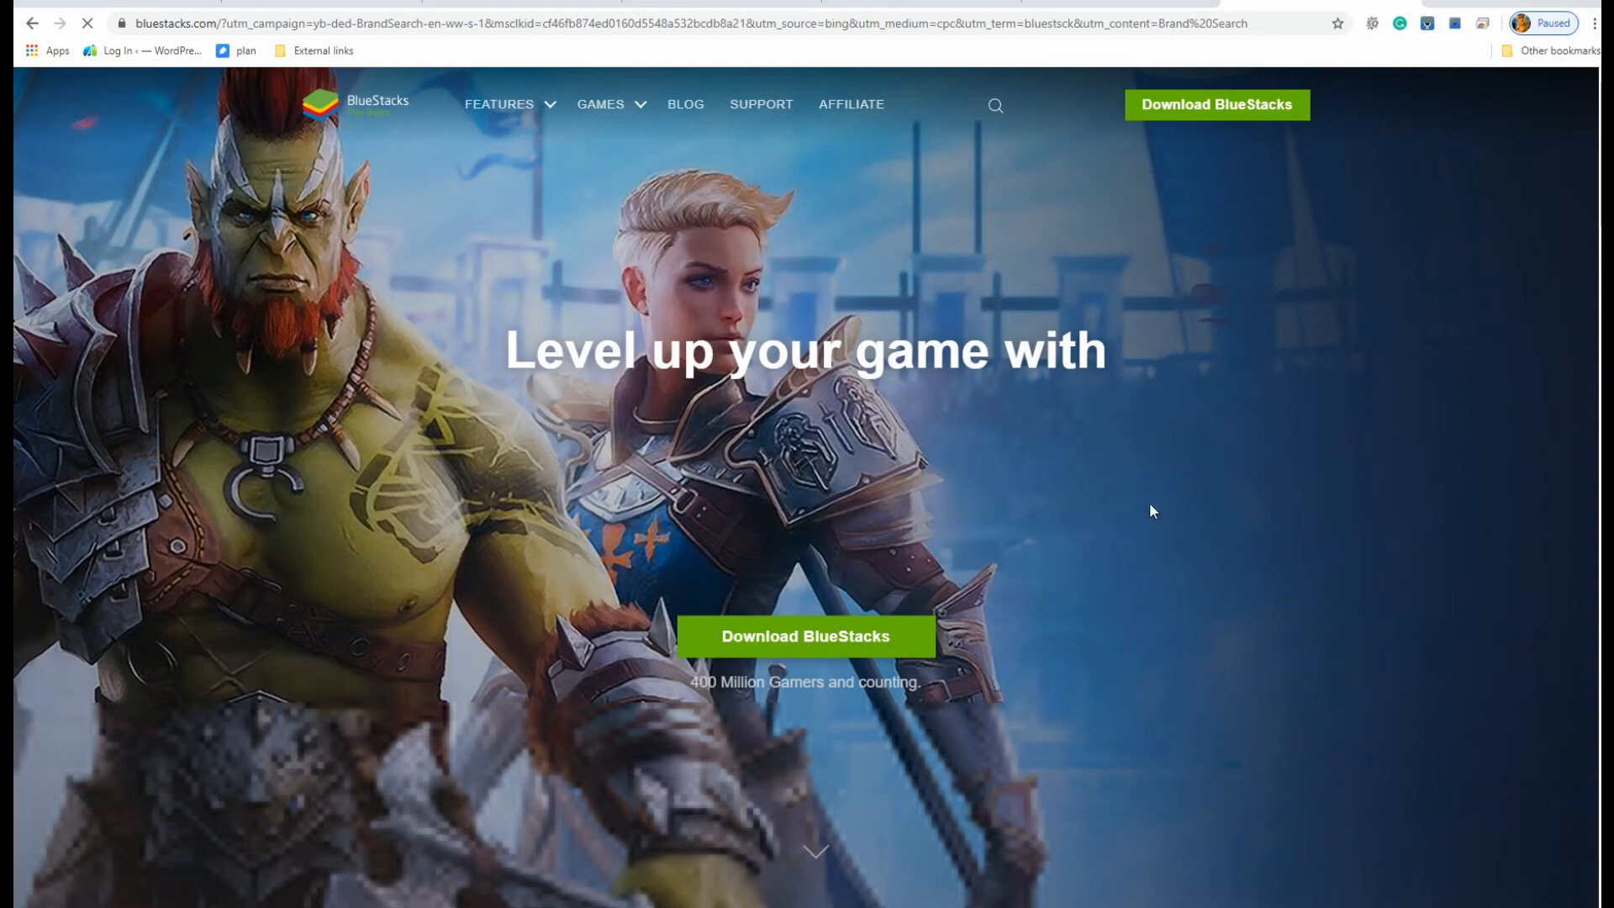
{"action": "mouse_move", "coordinate": [1056, 460]}
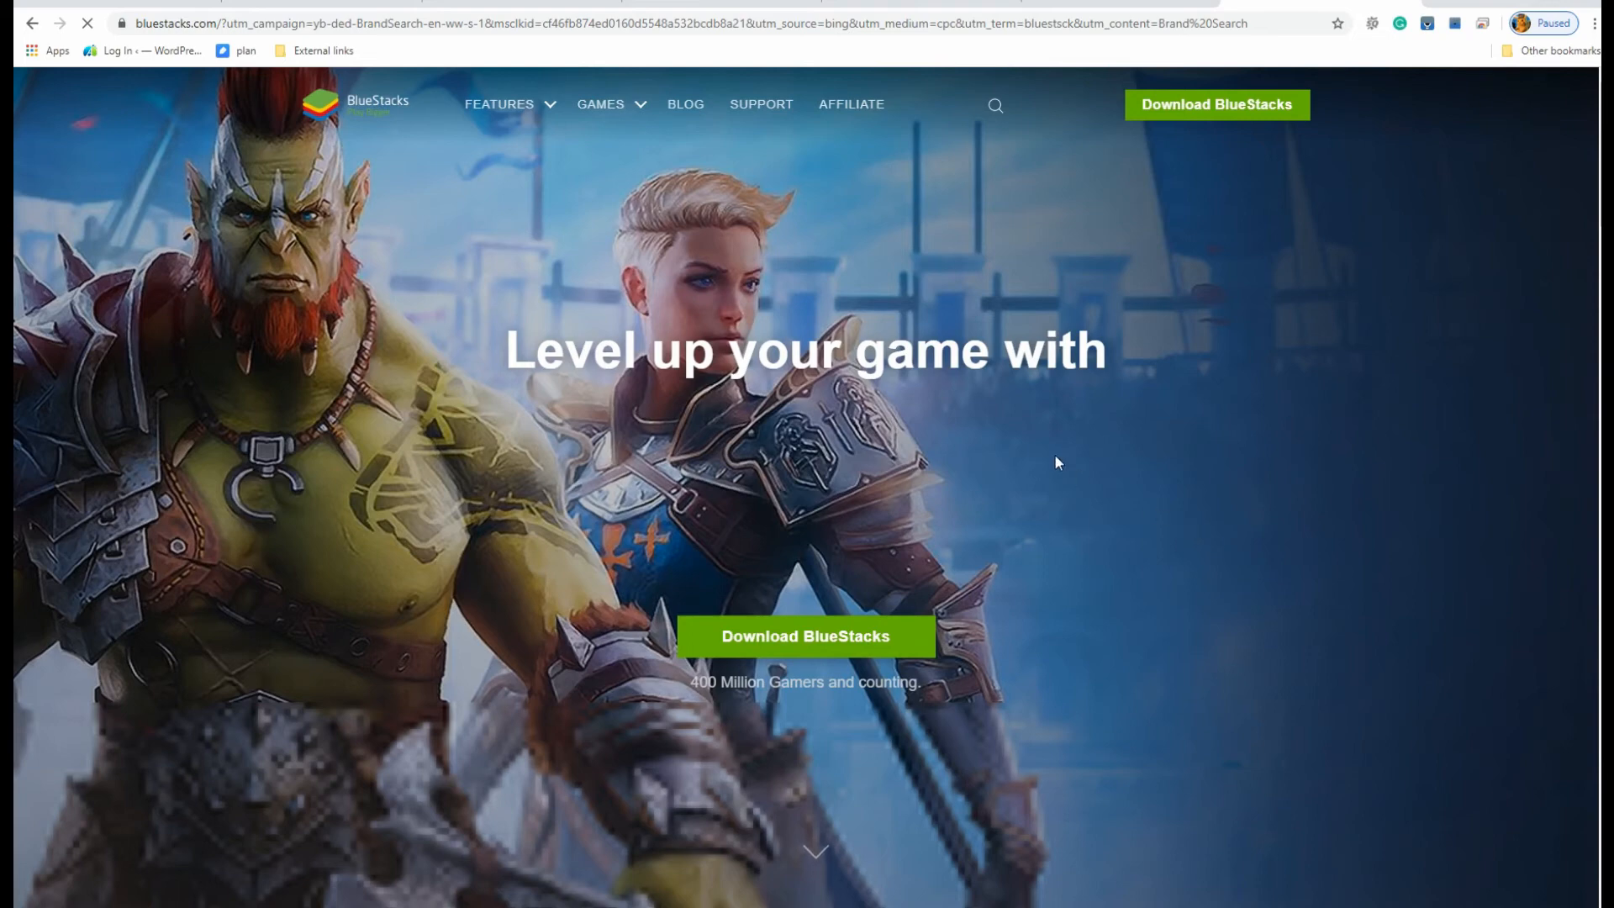
{"action": "mouse_move", "coordinate": [829, 874]}
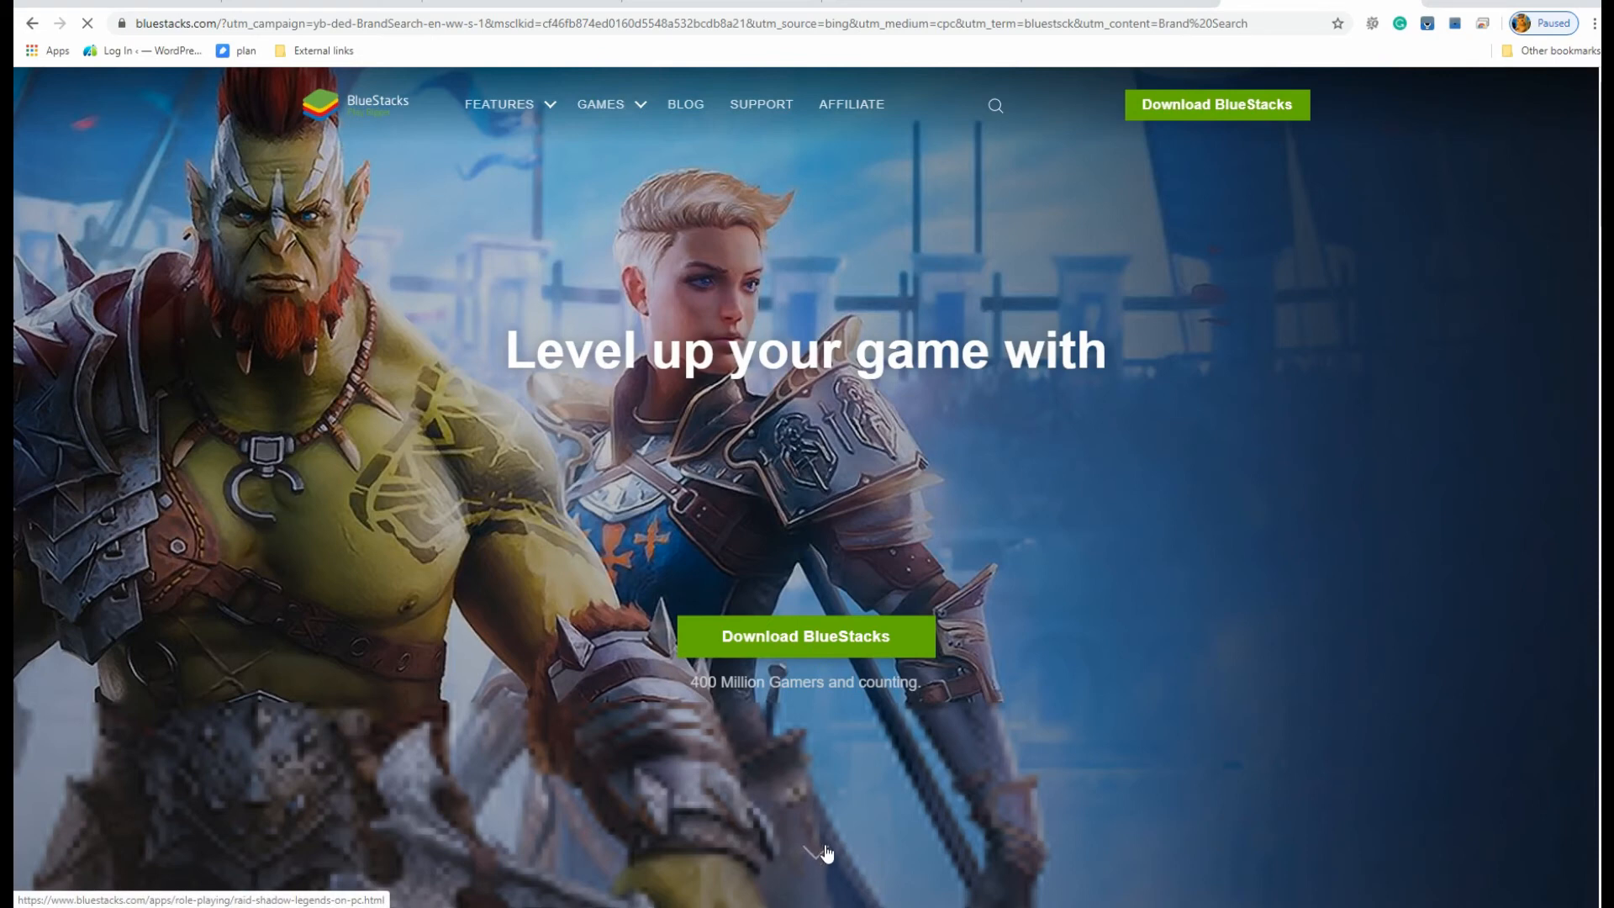
Expand the FEATURES menu on bluestacks.com listing Game Controls, Macros and Multi-Instance.
{"action": "scroll", "scroll_direction": "down", "scroll_amount": 3}
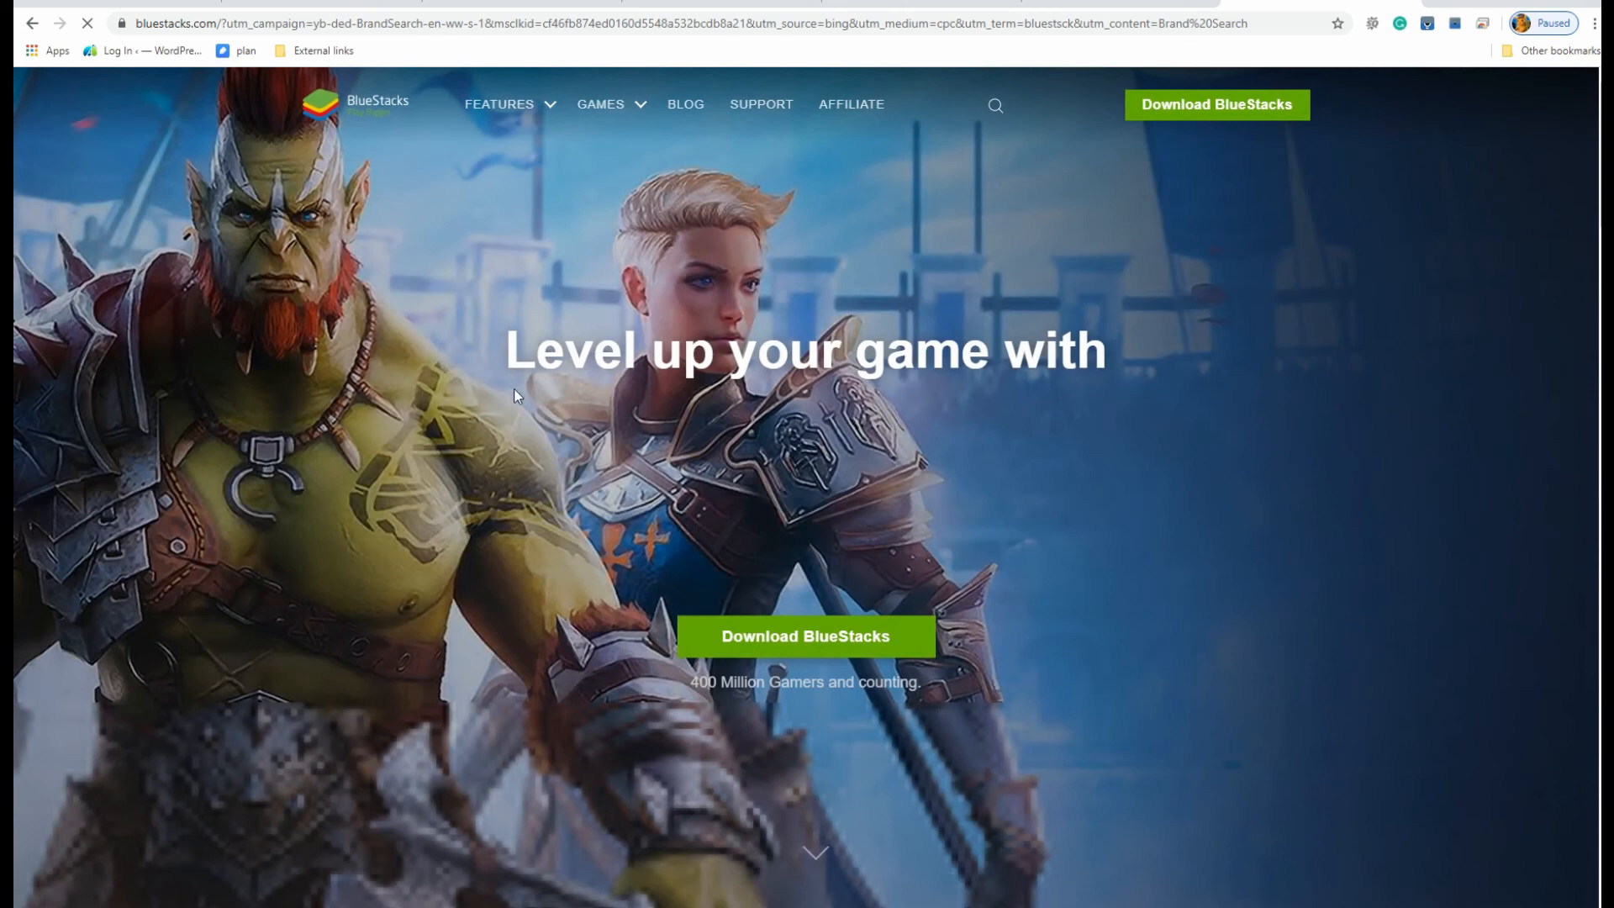
{"action": "mouse_move", "coordinate": [548, 234]}
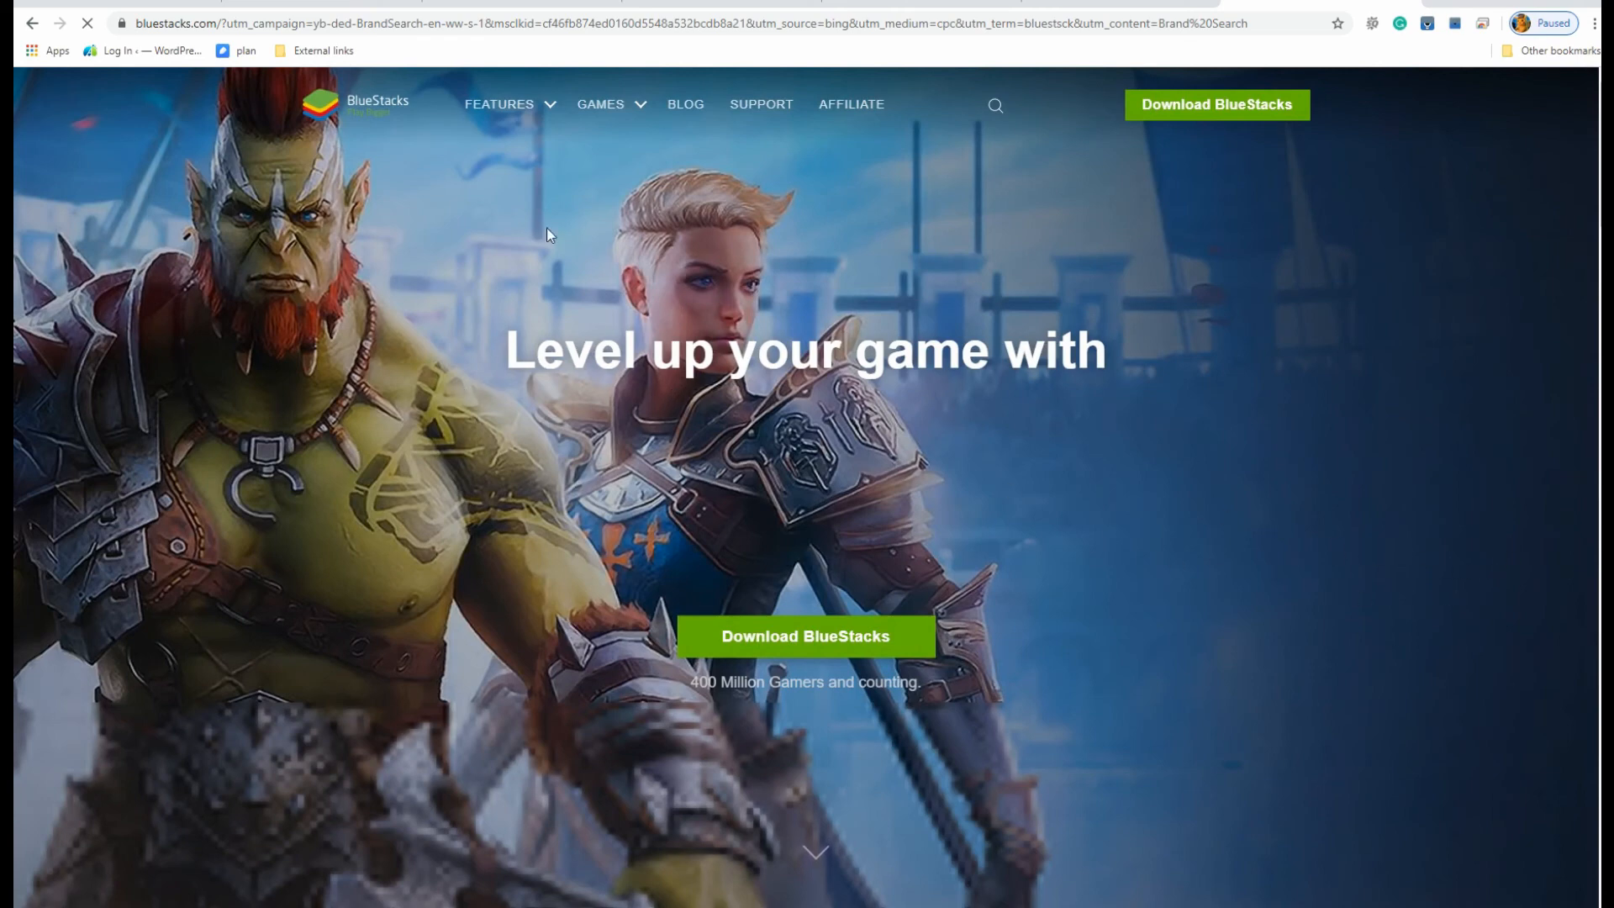
{"action": "left_click", "coordinate": [501, 105]}
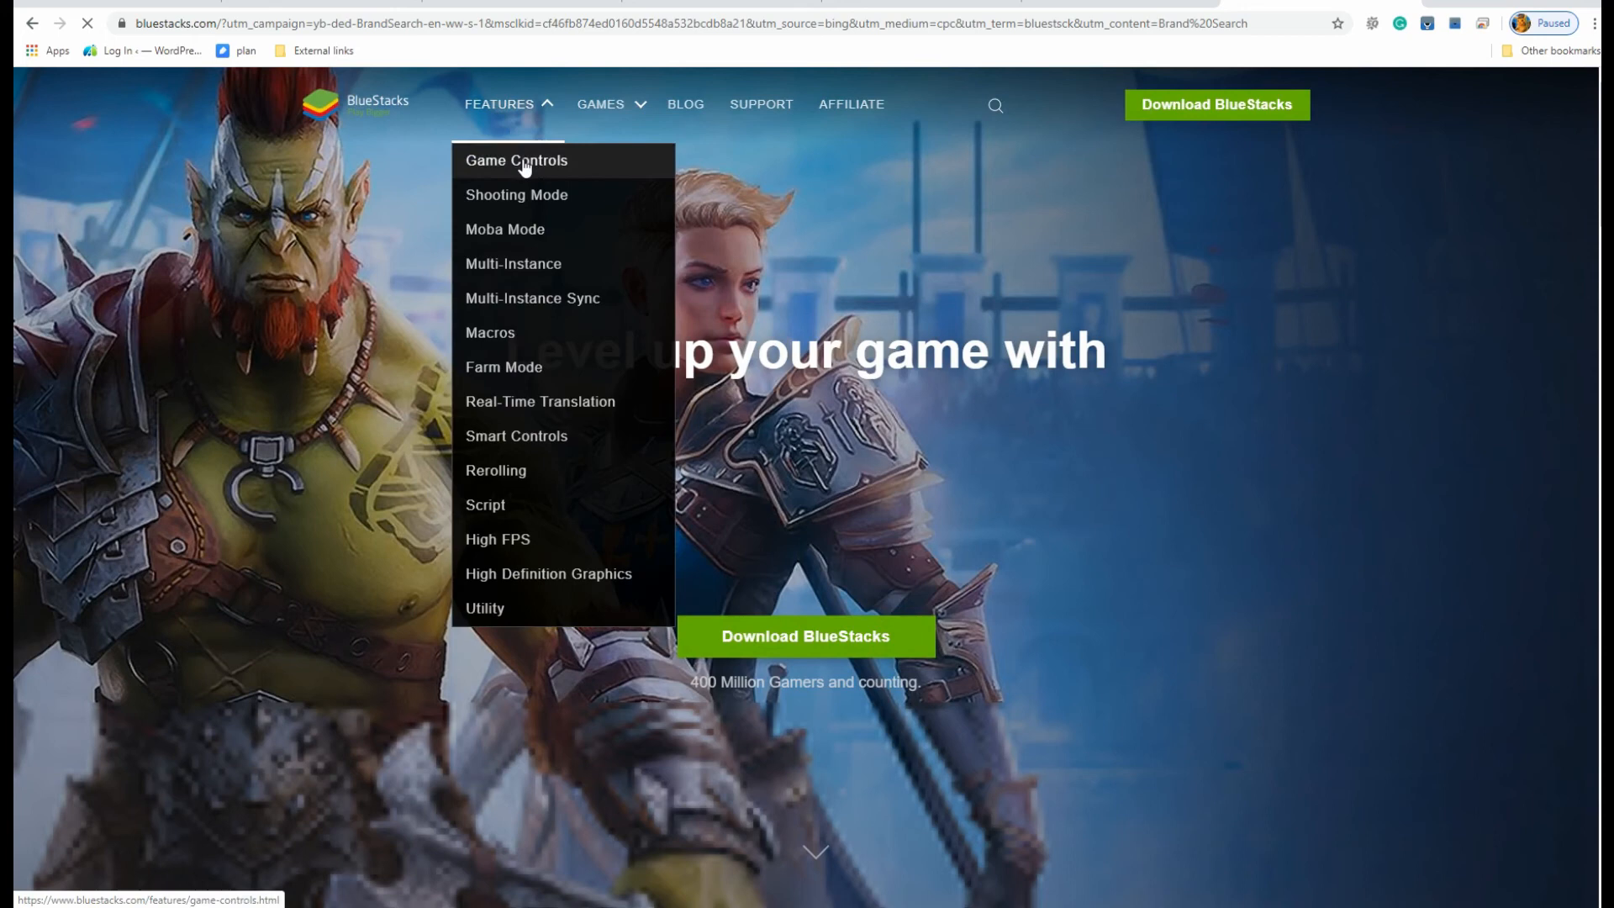
{"action": "mouse_move", "coordinate": [536, 289]}
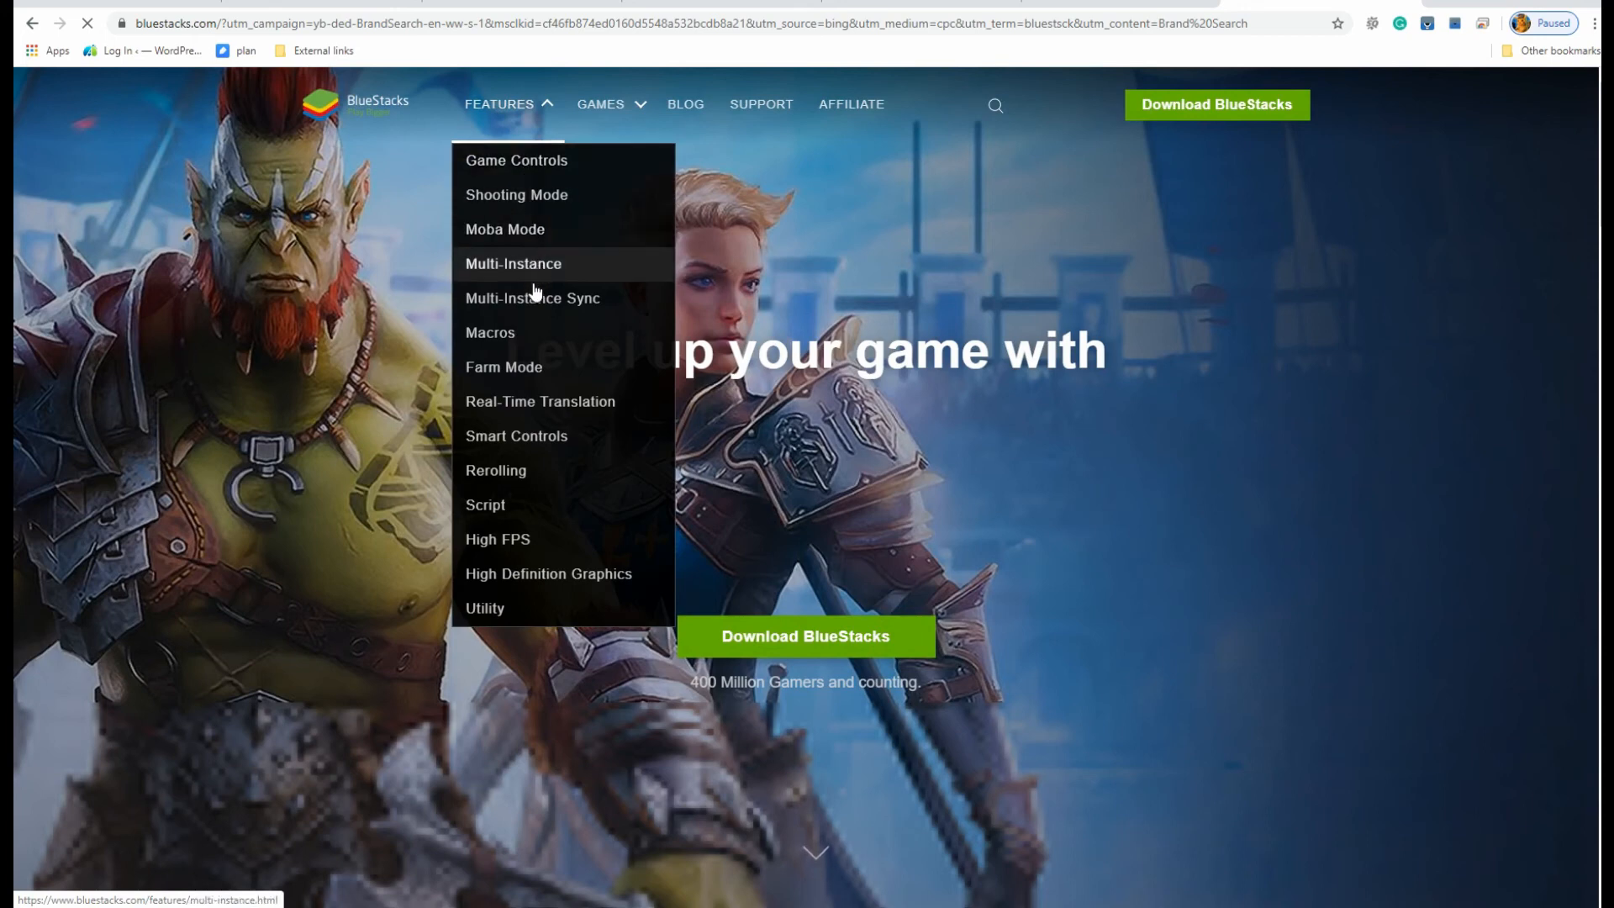
{"action": "mouse_move", "coordinate": [526, 385]}
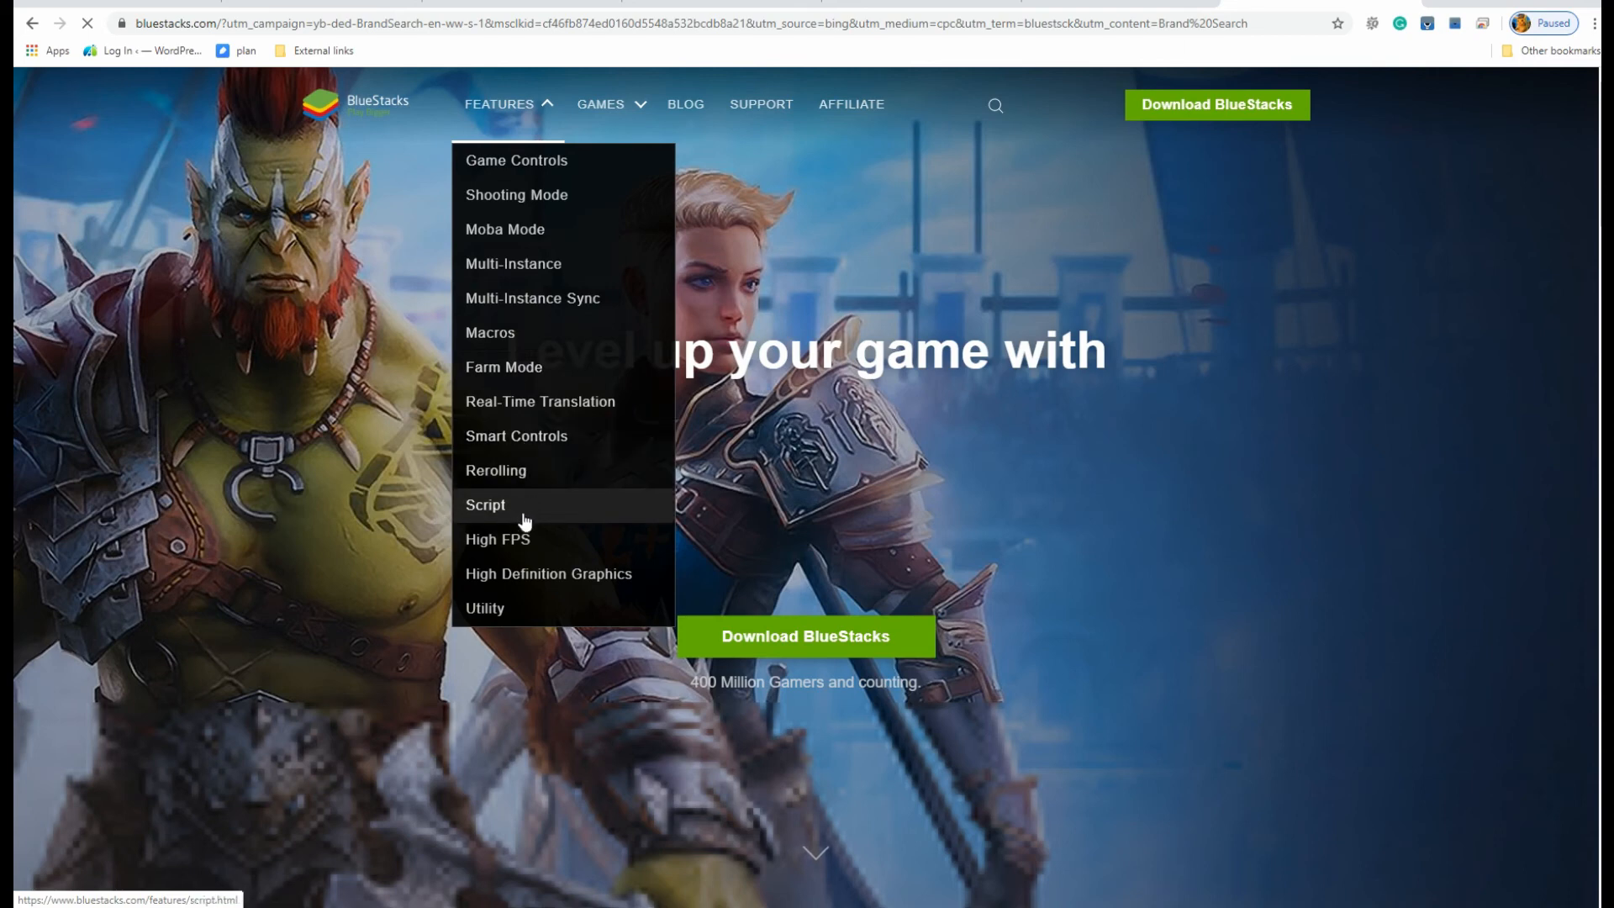
{"action": "mouse_move", "coordinate": [522, 580]}
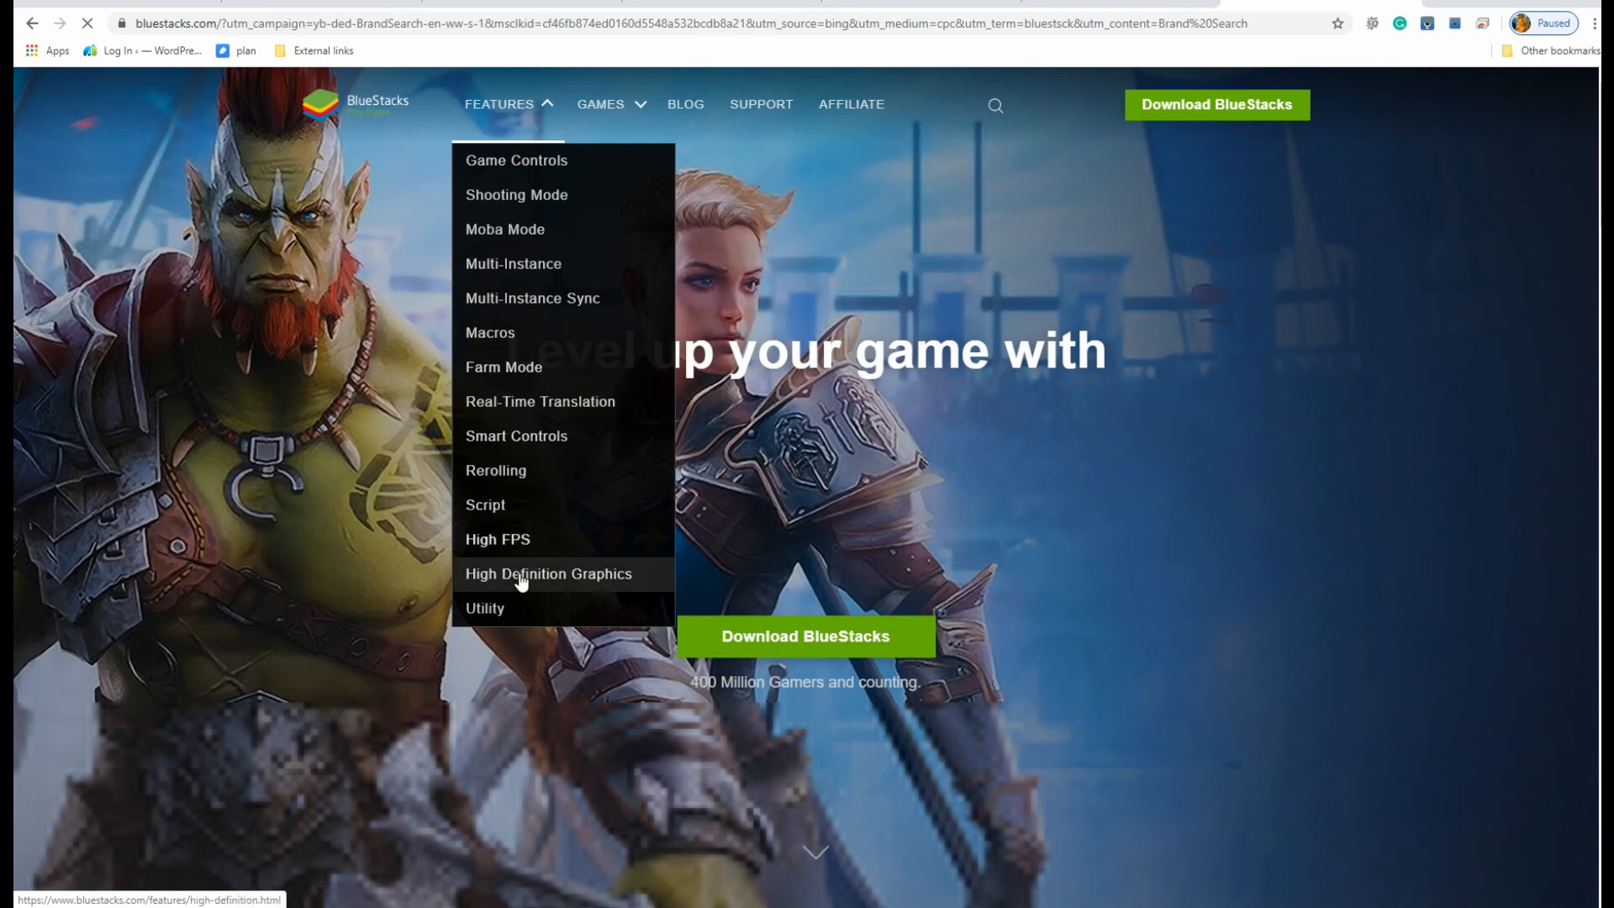
{"action": "mouse_move", "coordinate": [514, 609]}
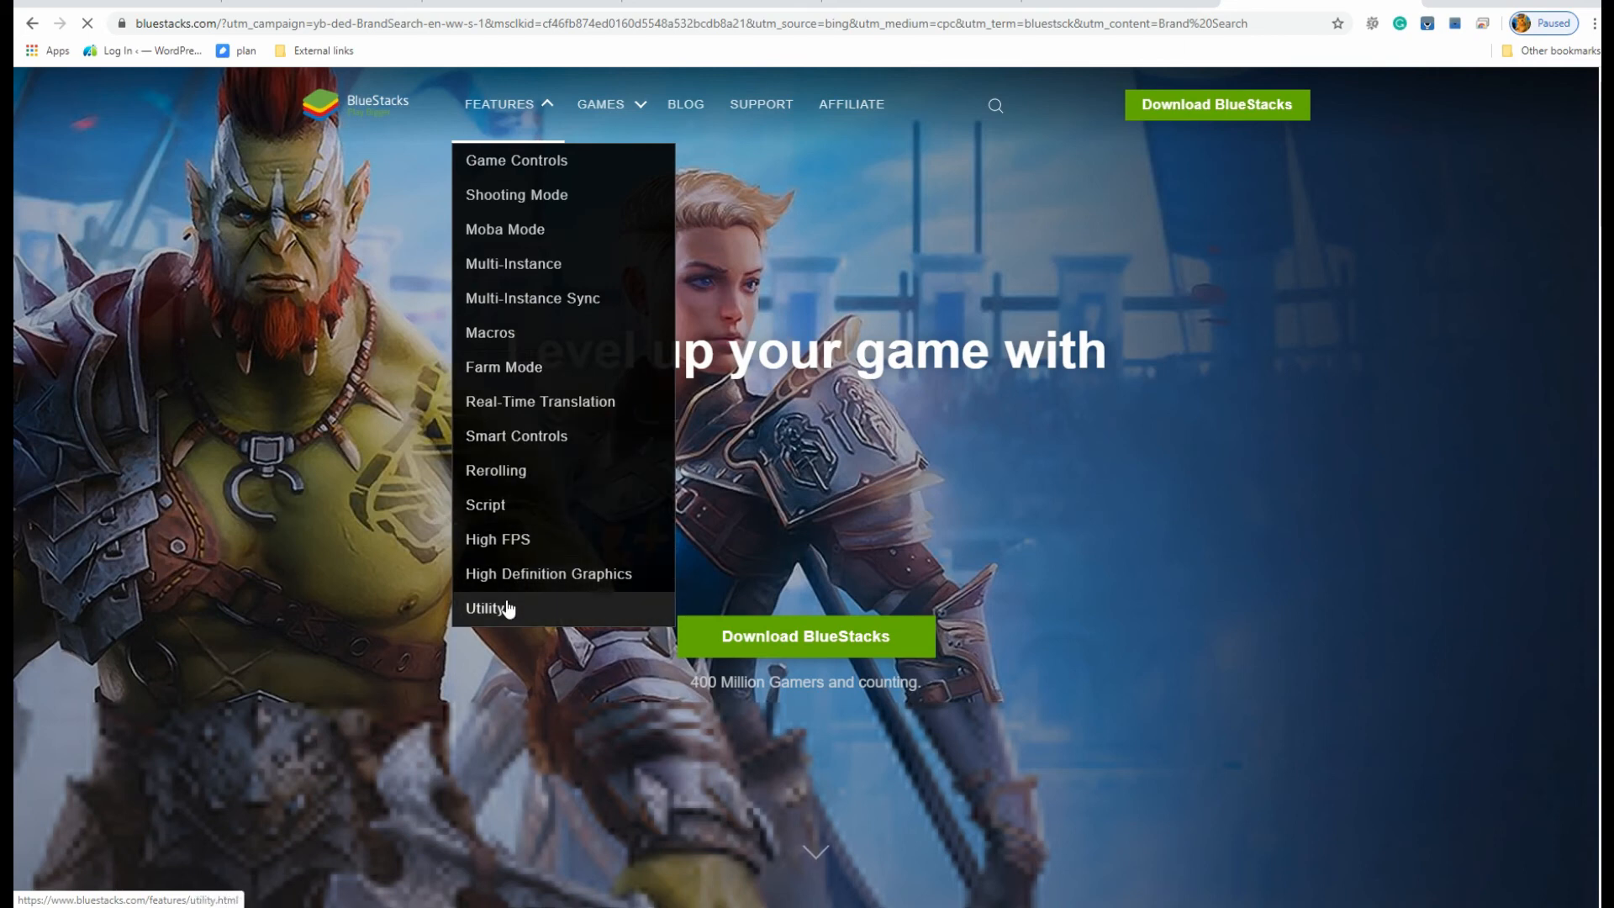